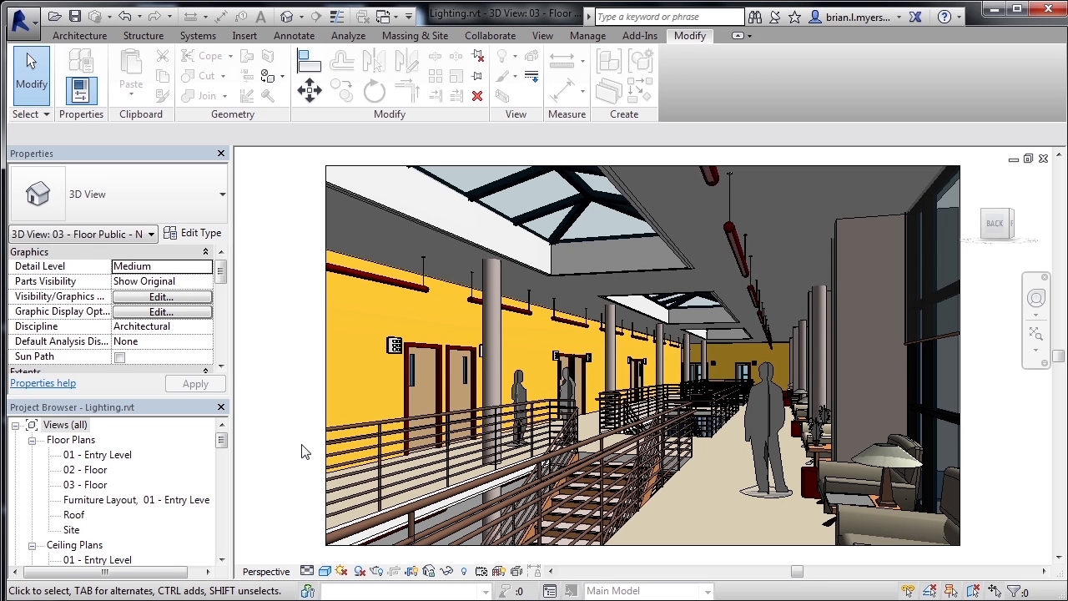
mouse_move(318, 481)
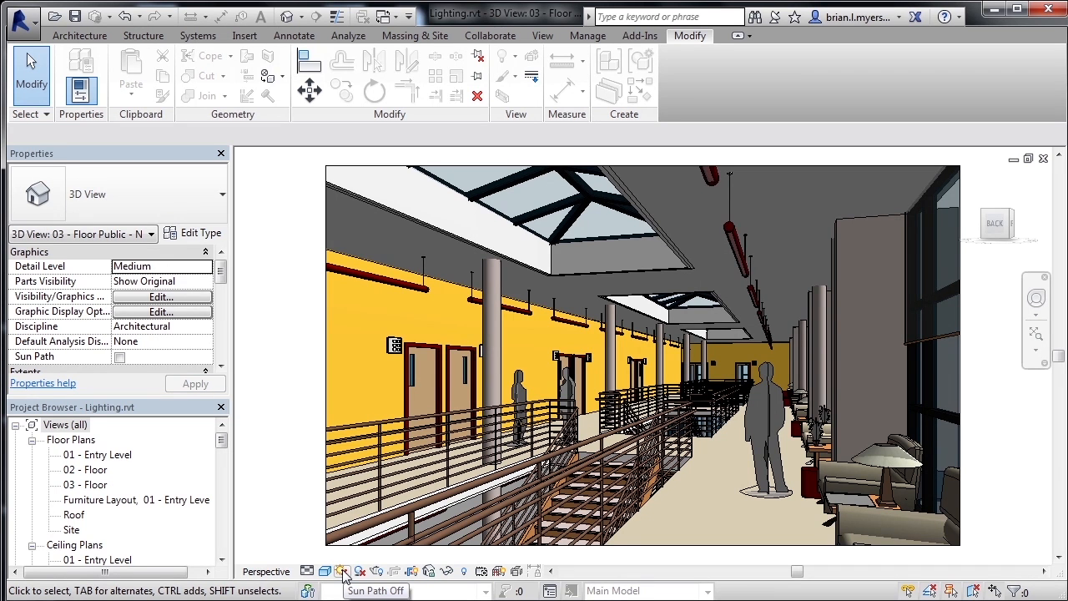
Step: Bring up the Sun Settings for the interior 3D view from the view control bar
click(342, 571)
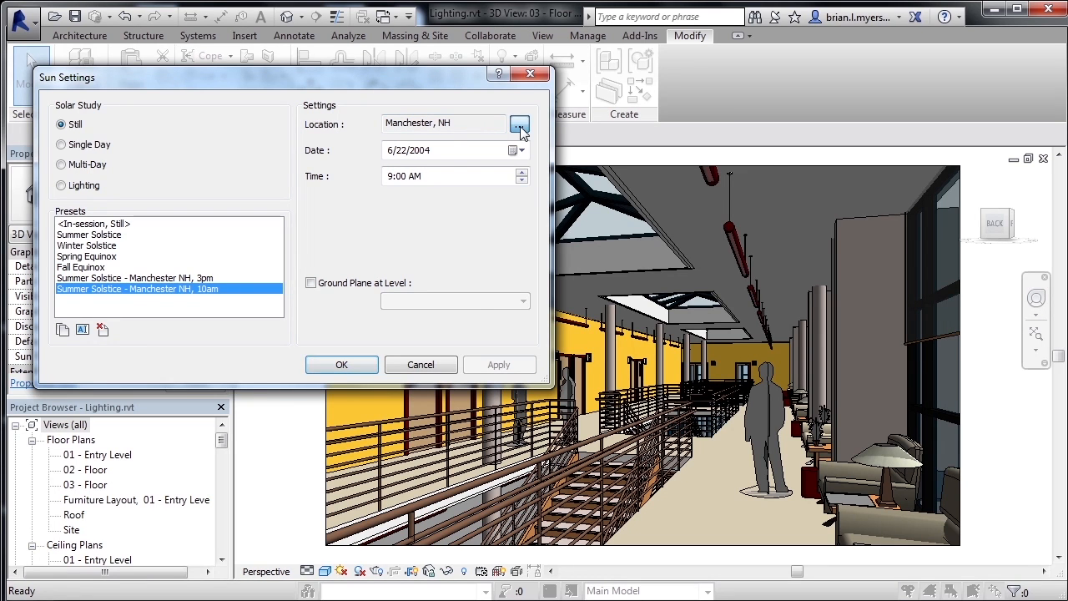
Step: Browse from Sun Settings into the project's Location, Weather and Site details
click(520, 124)
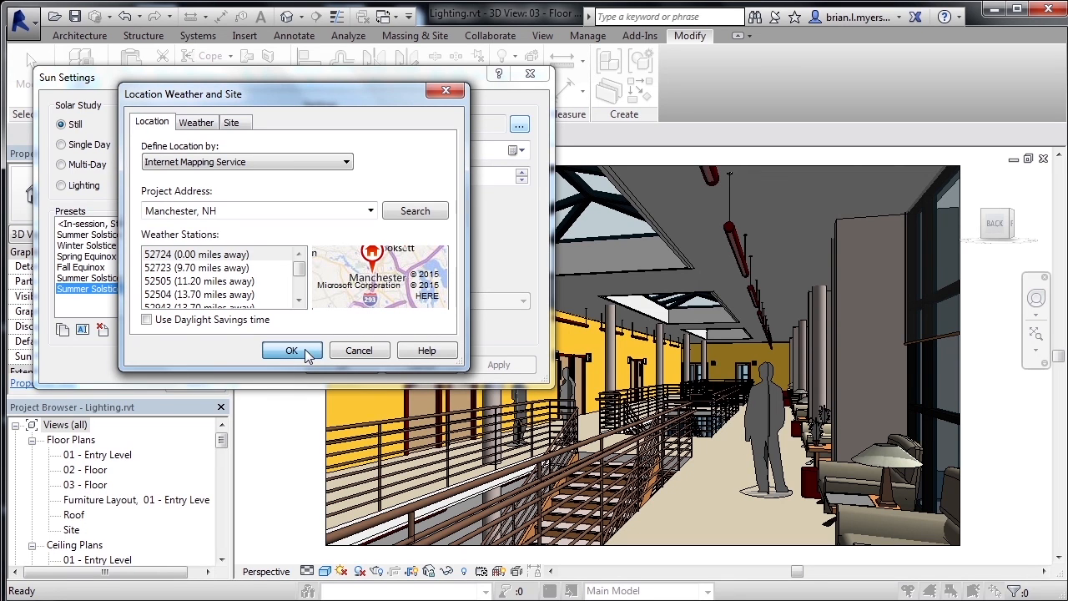
Step: Accept Manchester, NH as the location and return to the 9:00 AM 6/22/2004 sun study
click(291, 351)
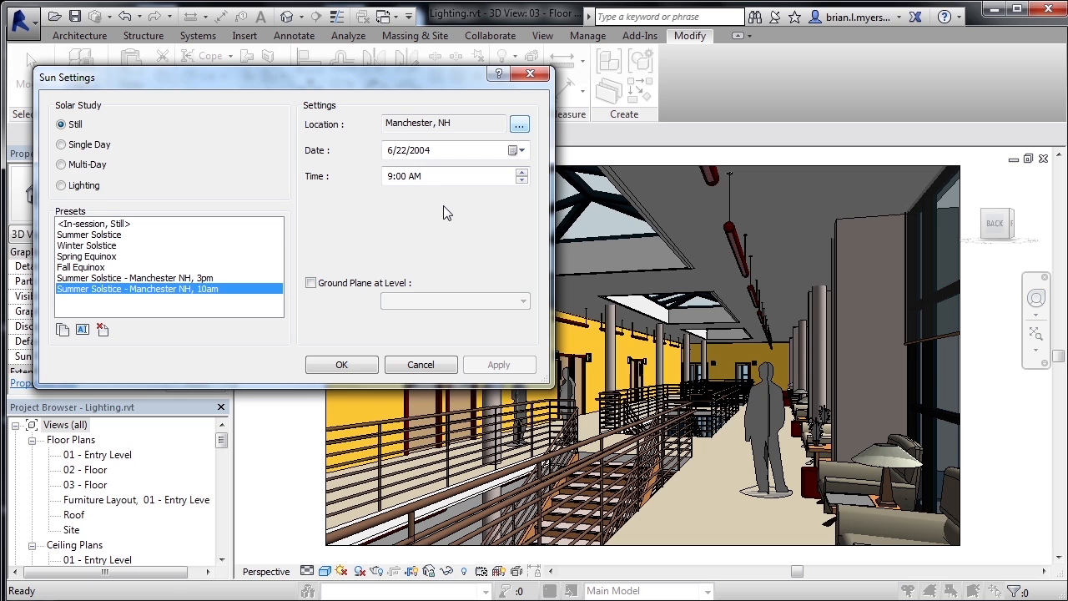
mouse_move(458, 210)
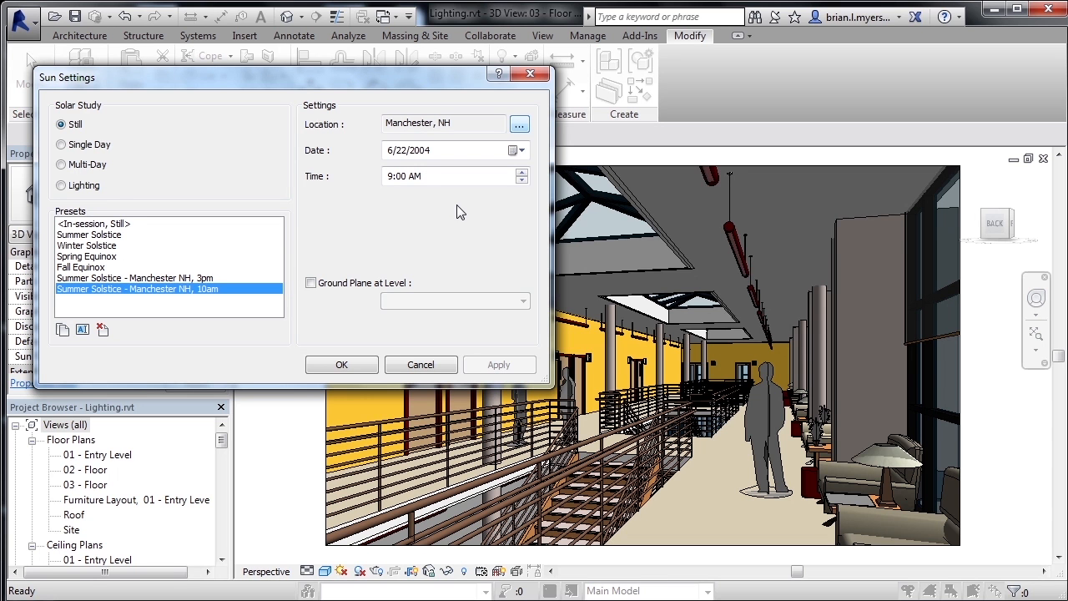
mouse_move(341, 364)
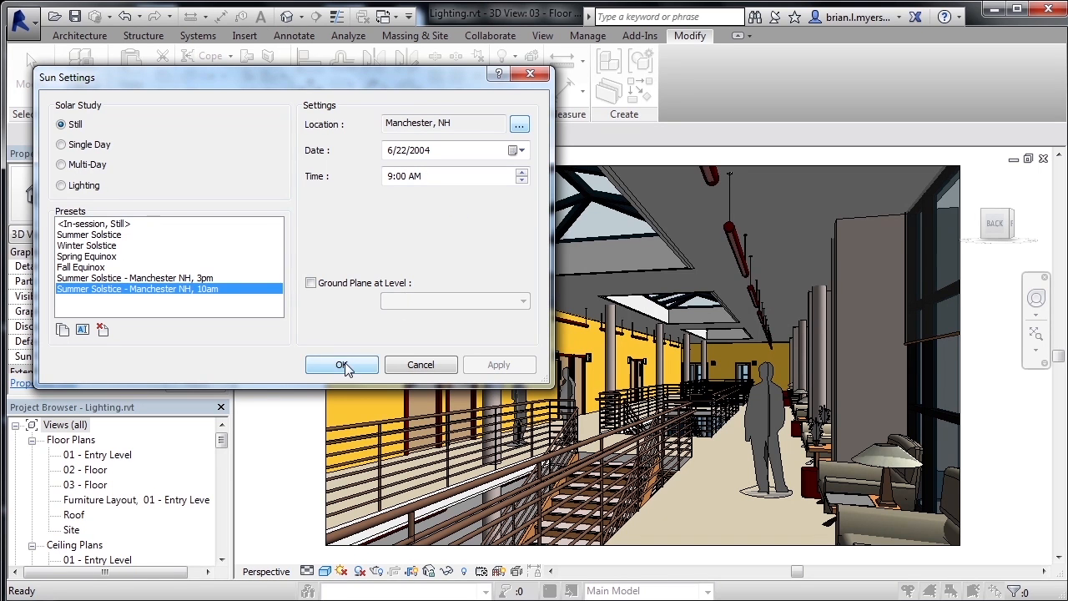
Step: Accept the sun settings and bring up the Rendering dialog for this view
click(340, 364)
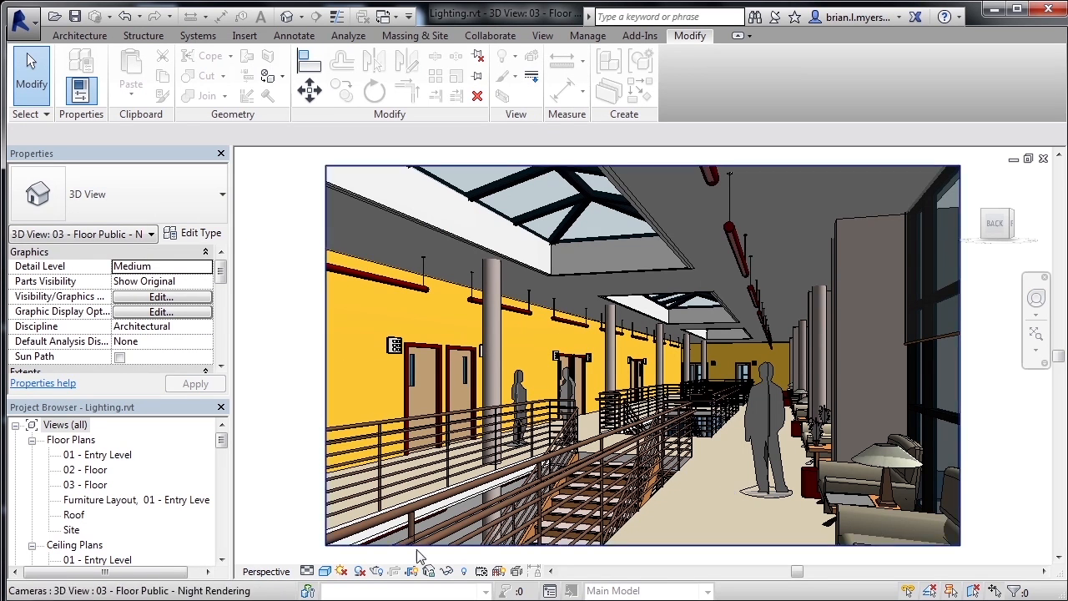
mouse_move(378, 571)
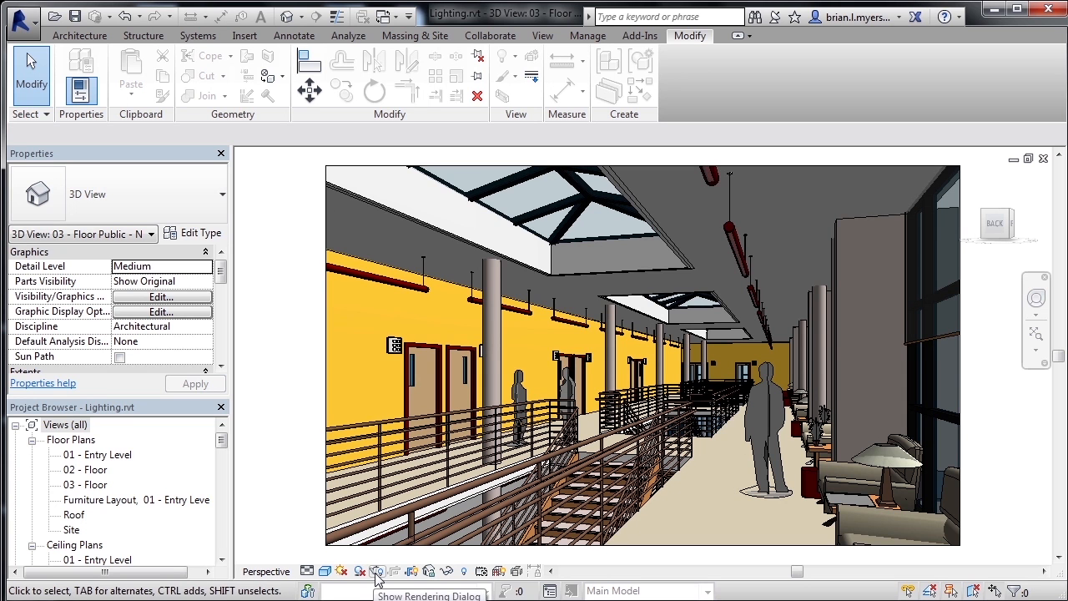
click(378, 571)
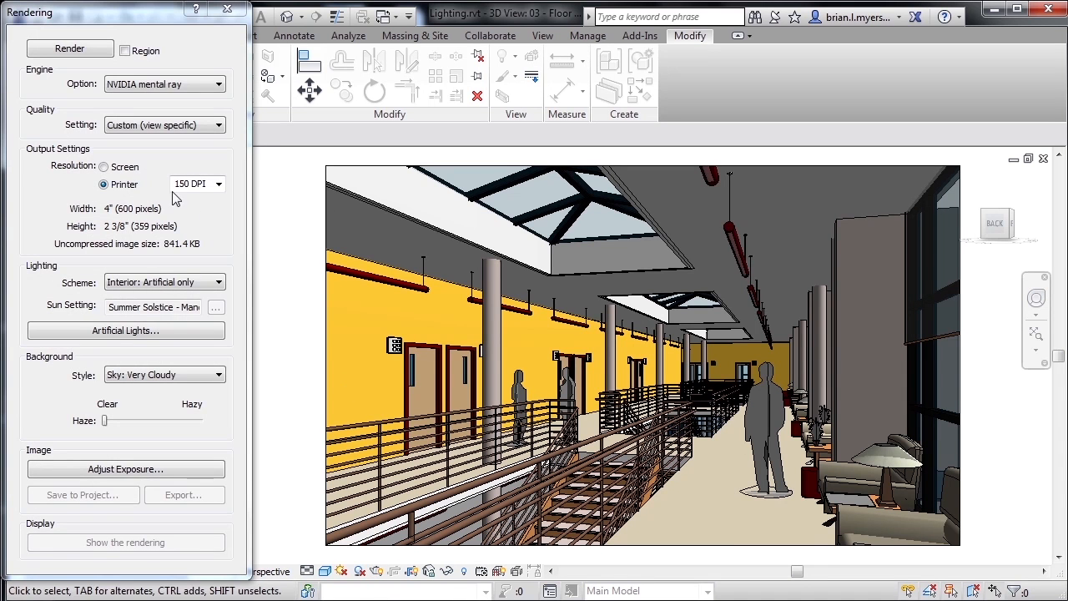
mouse_move(74, 137)
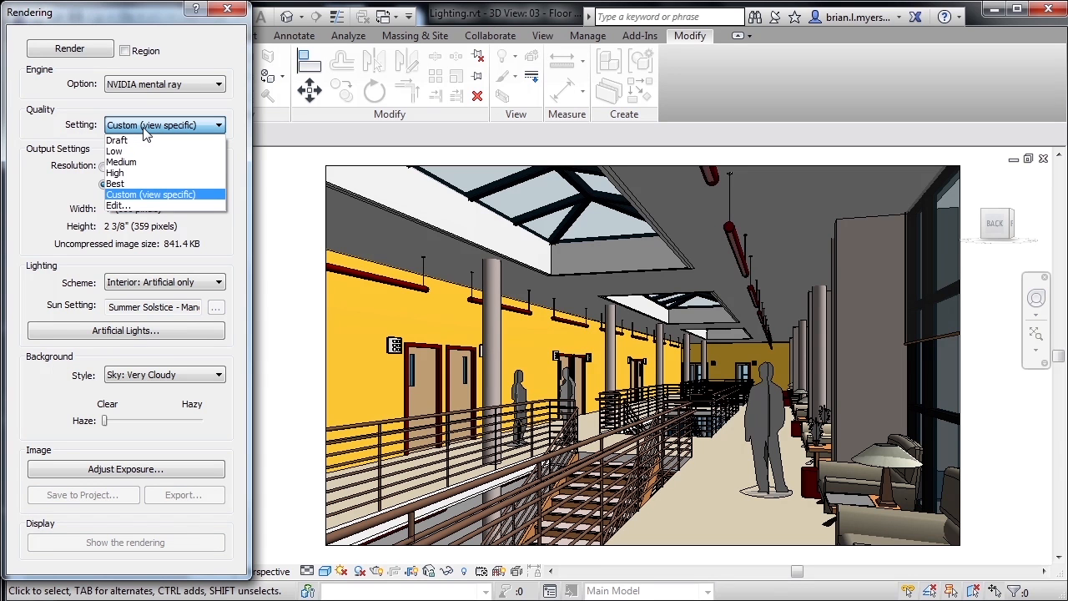
mouse_move(117, 140)
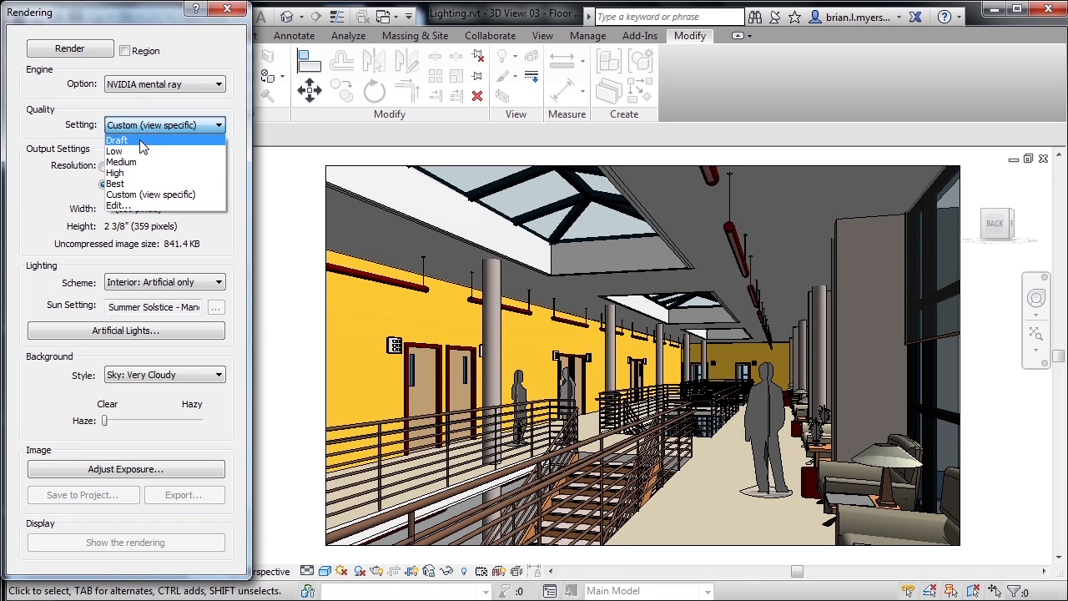
mouse_move(157, 147)
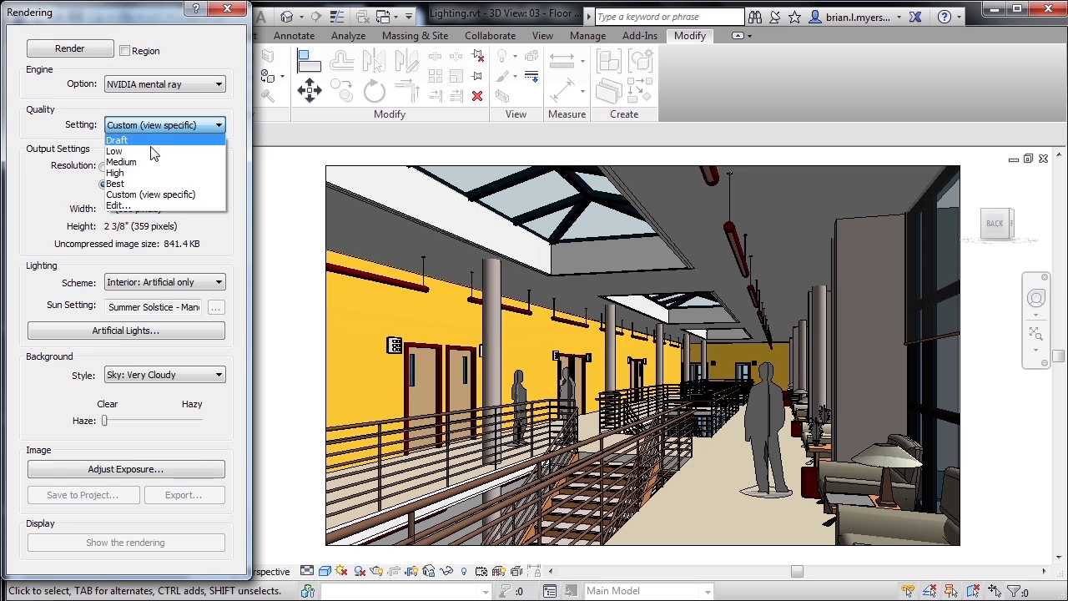
mouse_move(133, 207)
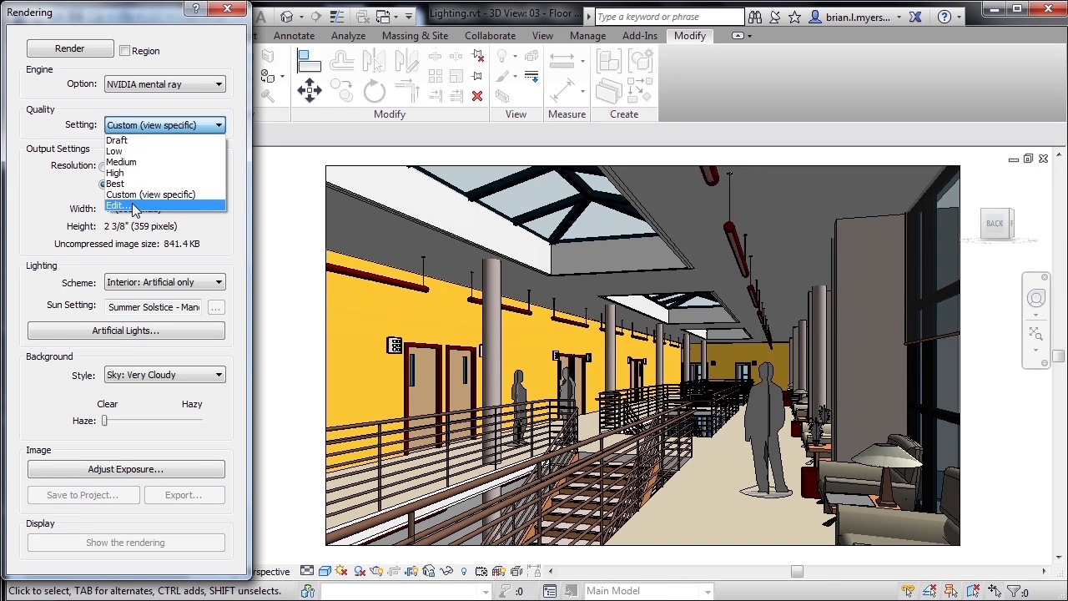
Step: Set the render quality preset to Best and review its advanced settings down to daylight portals
click(117, 207)
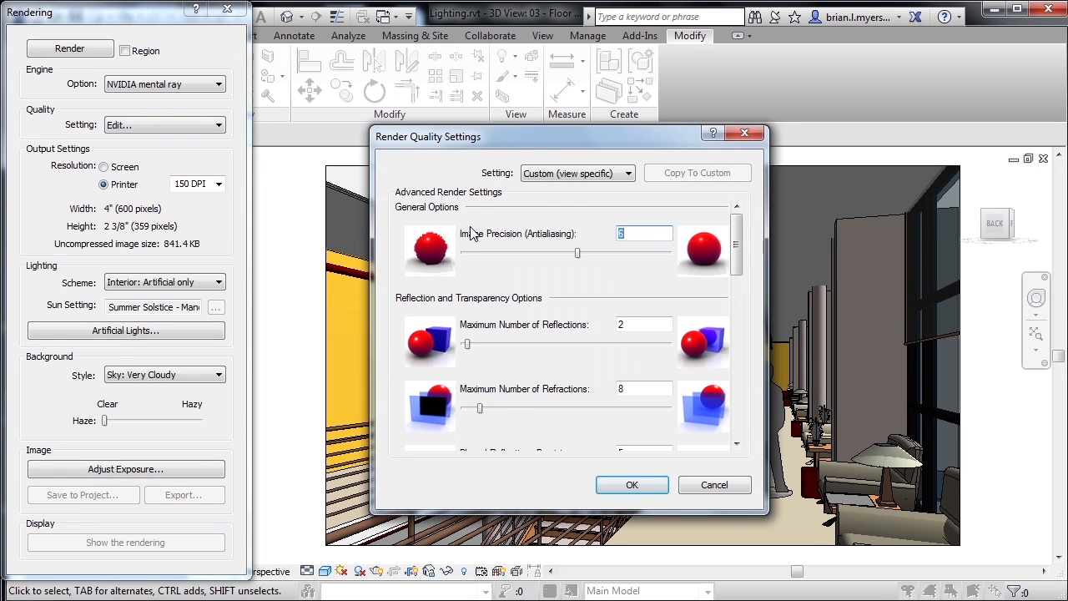
click(618, 172)
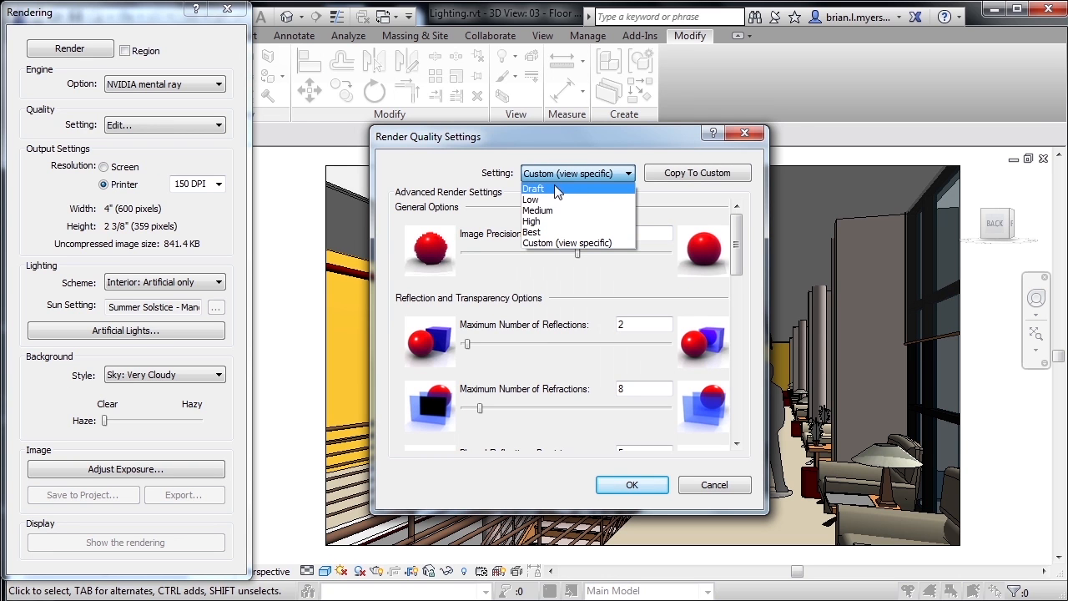
mouse_move(551, 221)
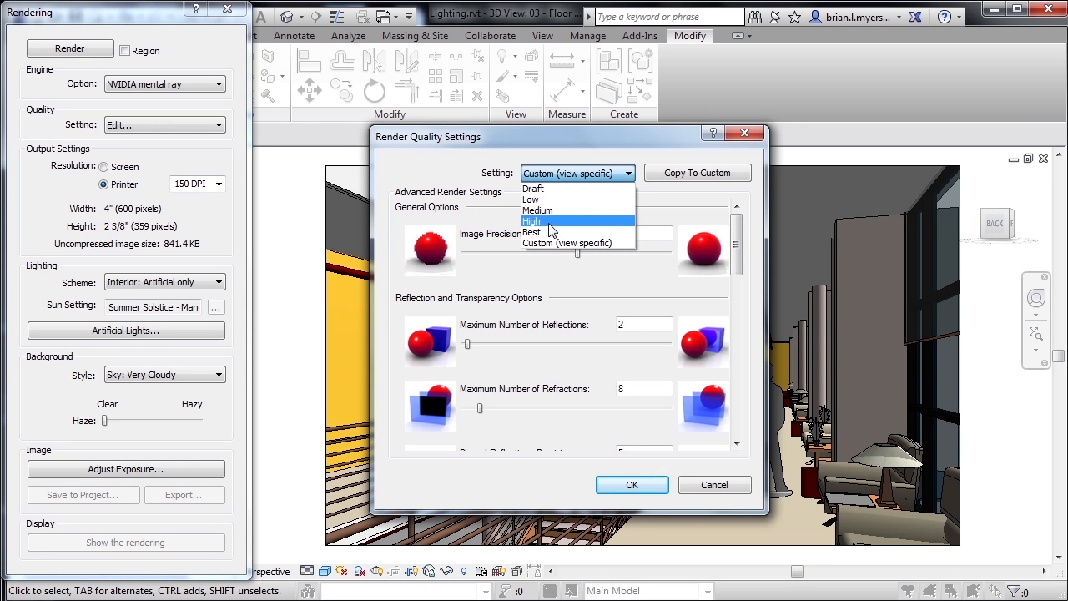
click(530, 231)
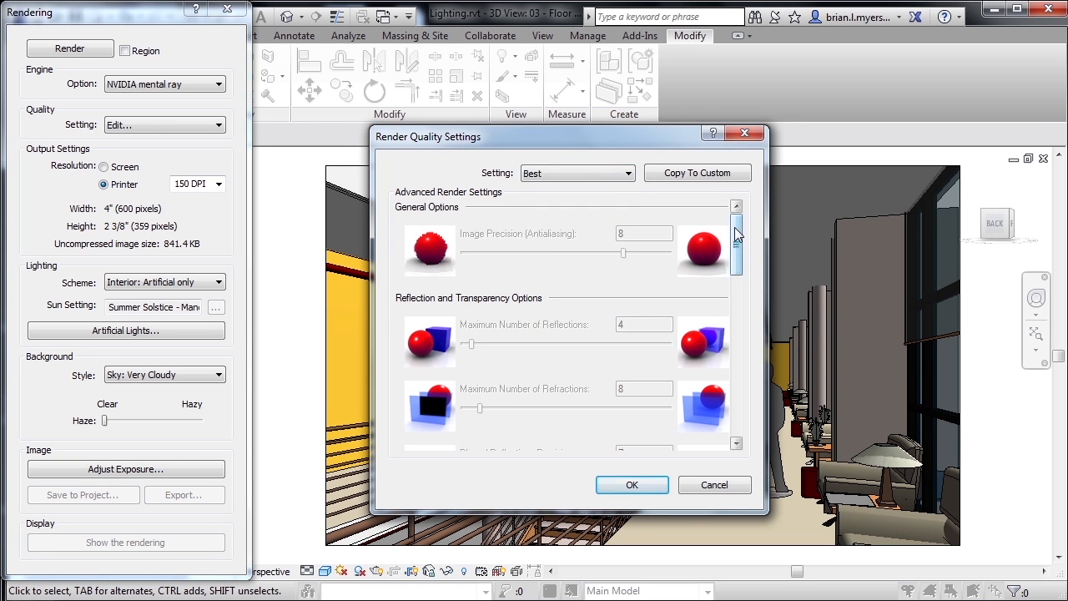
scroll(down, 3)
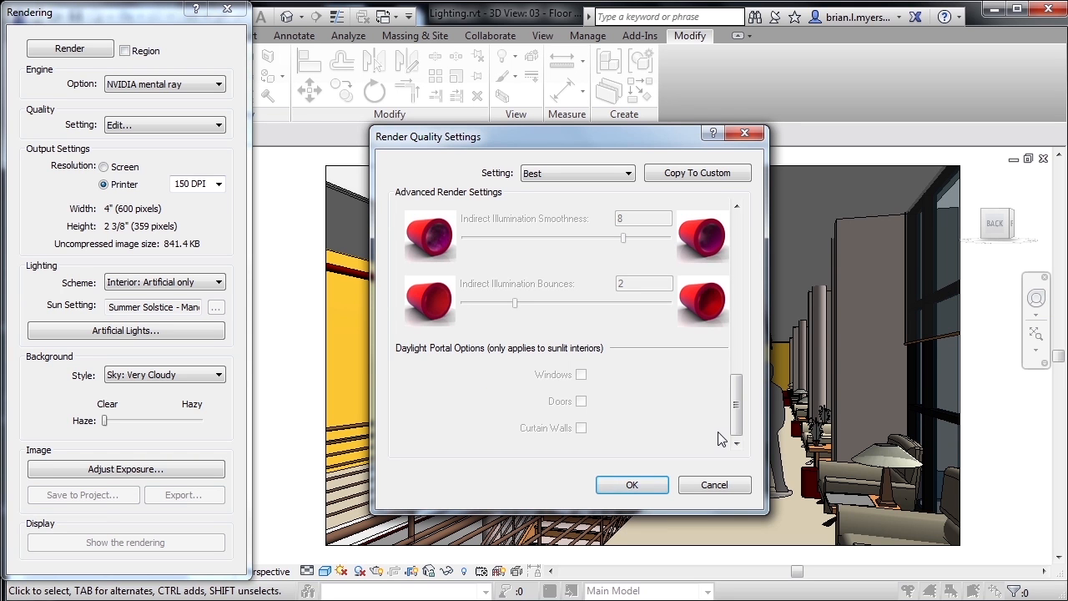
mouse_move(150, 300)
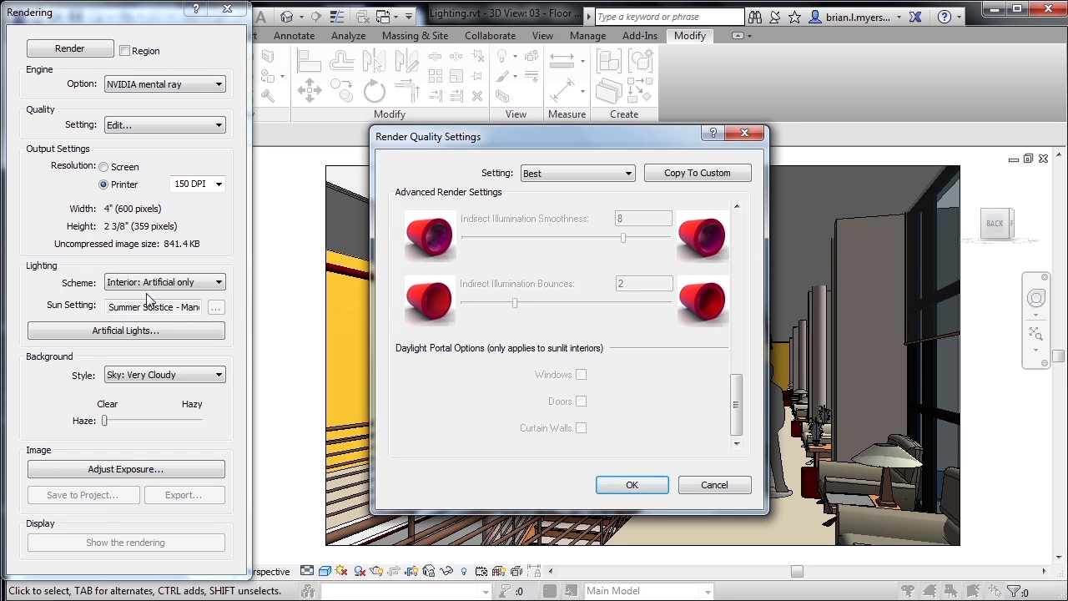
mouse_move(641, 438)
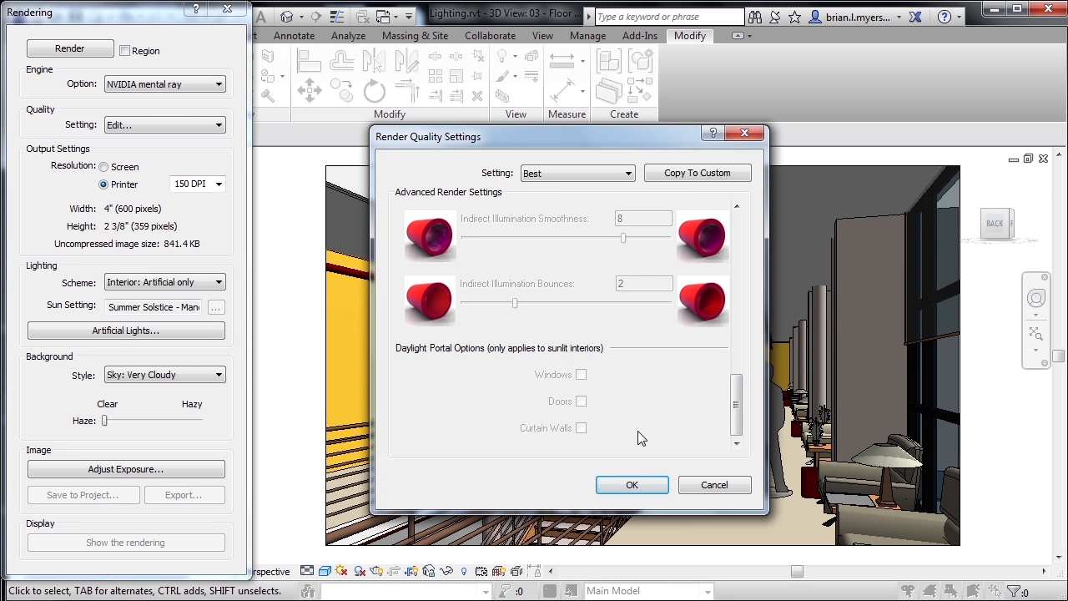
mouse_move(581, 428)
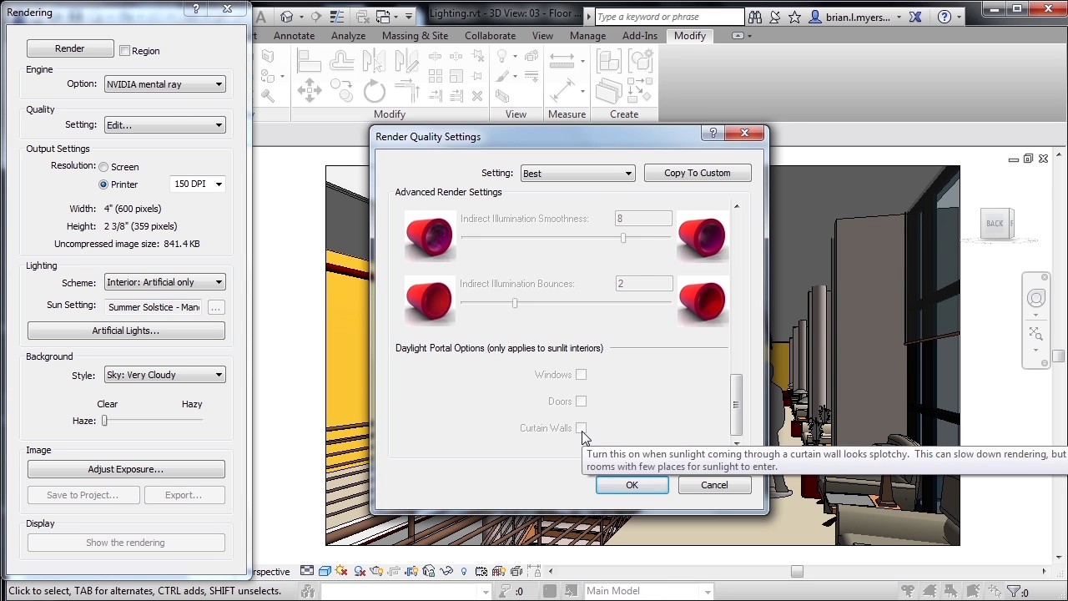
mouse_move(581, 380)
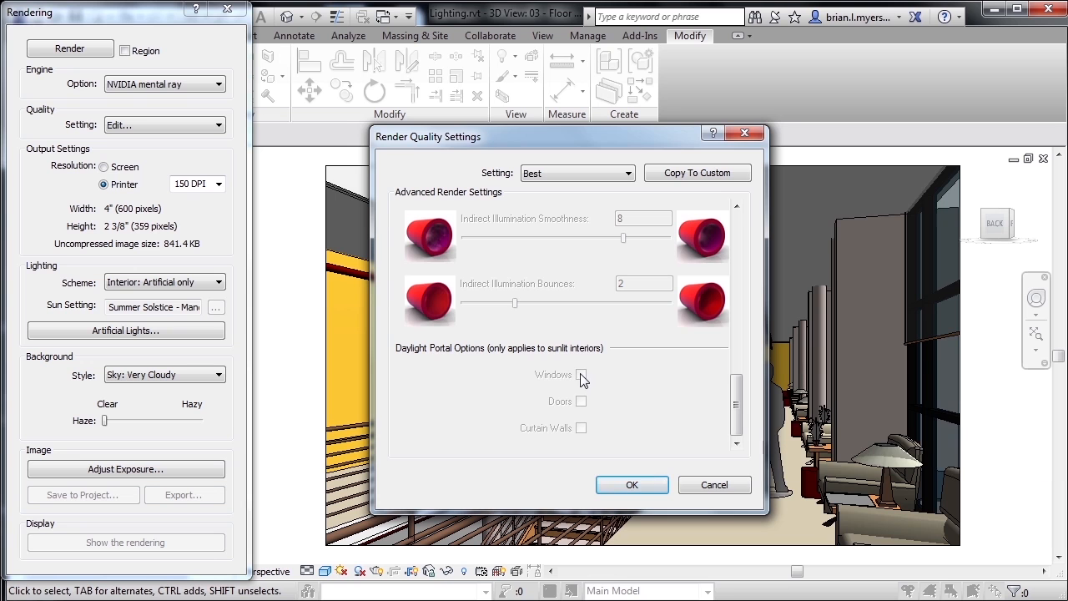
mouse_move(634, 437)
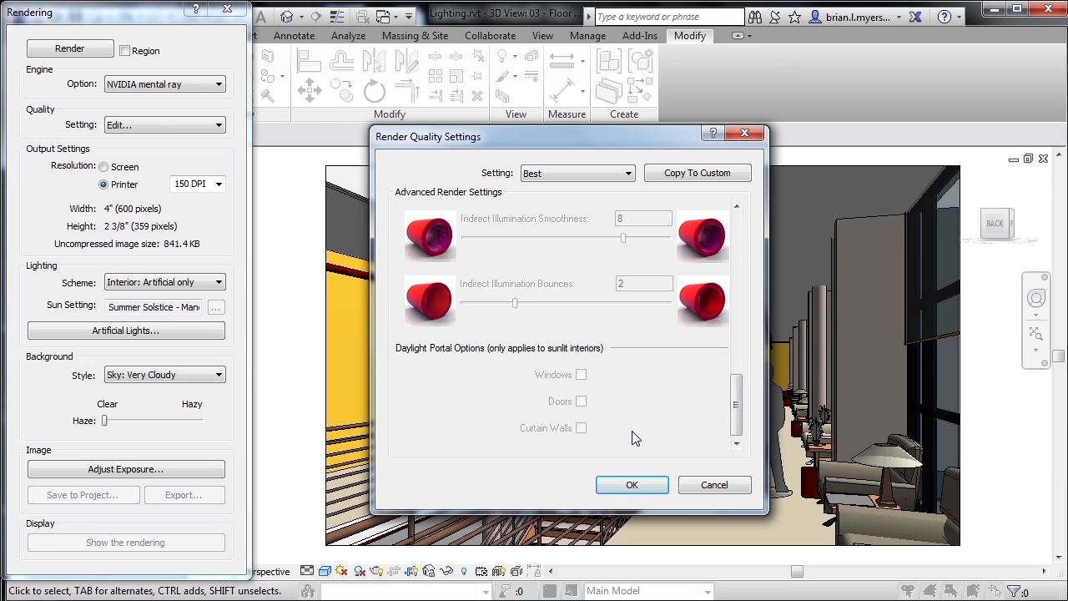
mouse_move(671, 425)
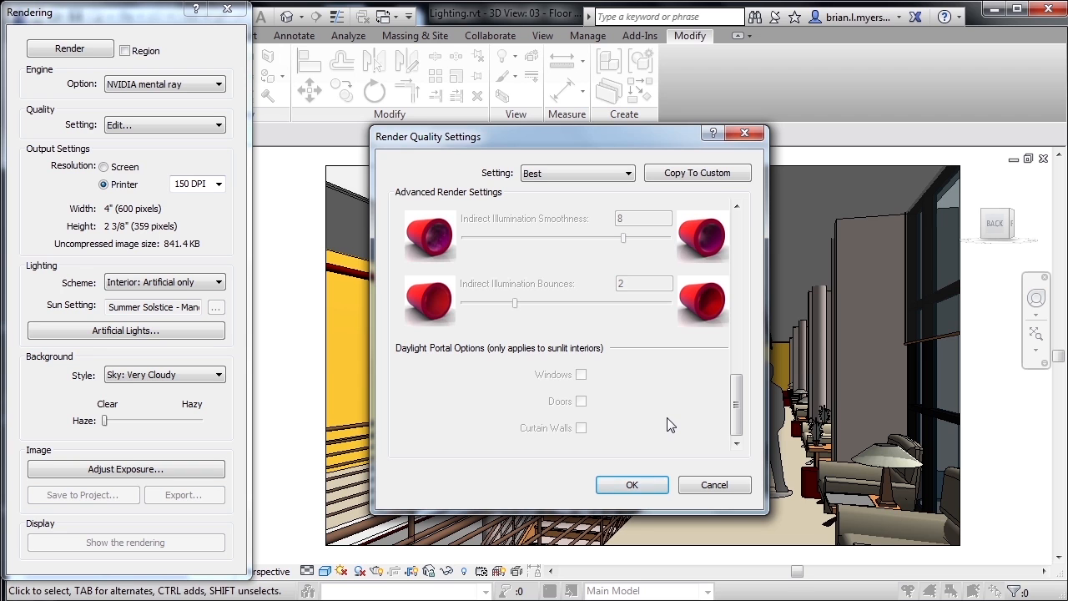
mouse_move(604, 421)
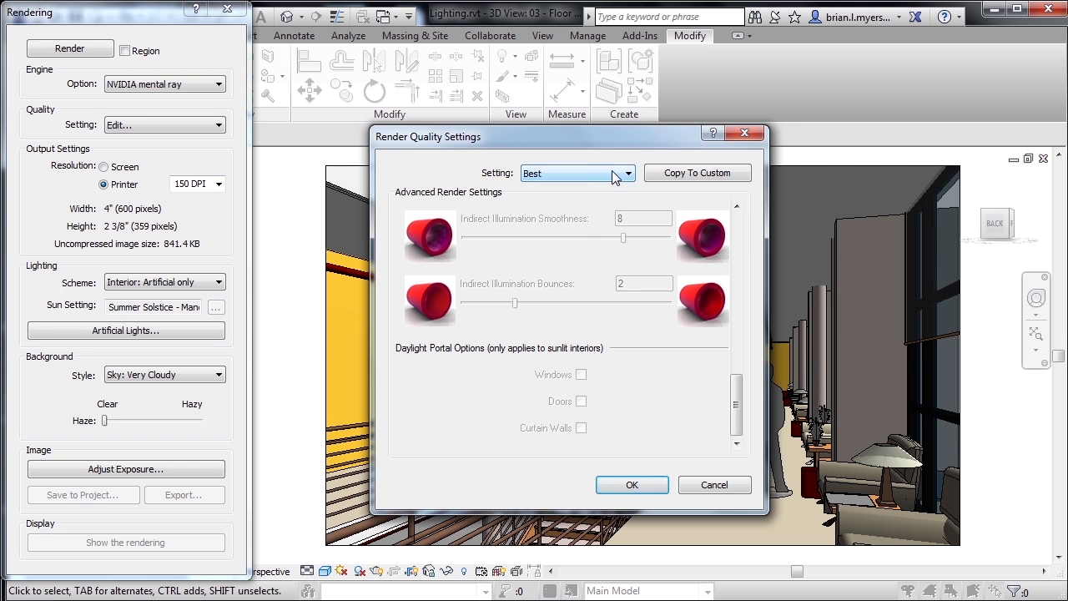
mouse_move(656, 181)
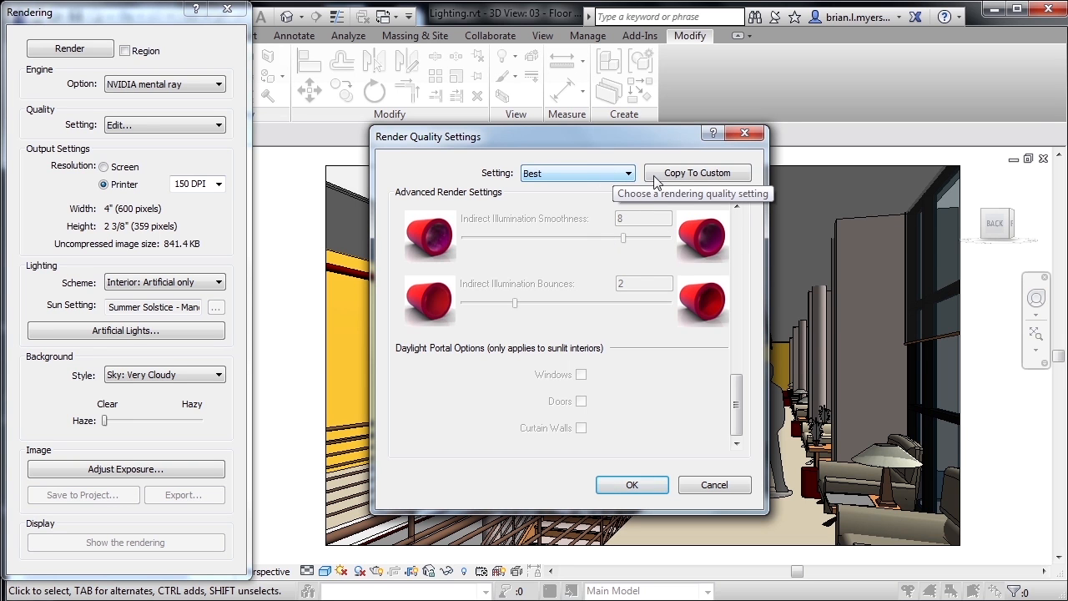
mouse_move(702, 172)
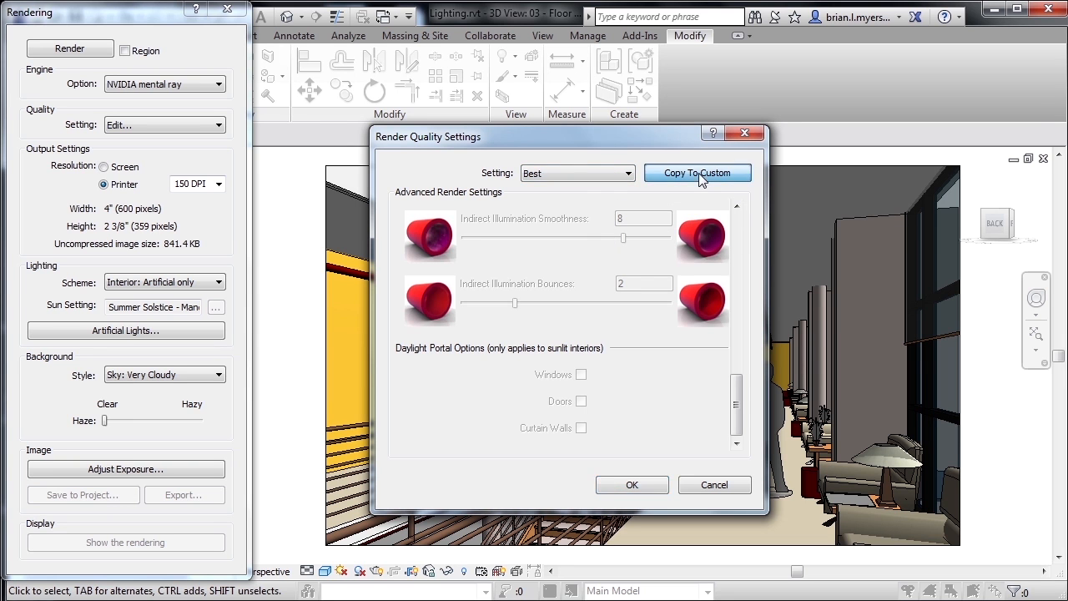
Step: Copy Best to a custom view-specific setting, review indirect illumination, then cancel and close rendering
click(698, 172)
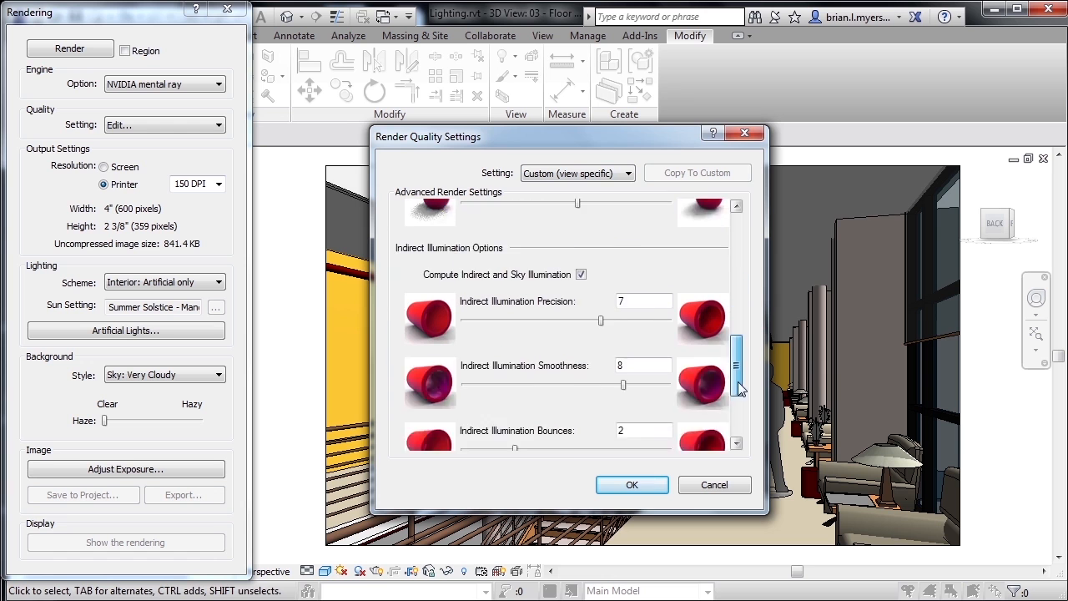
scroll(down, 3)
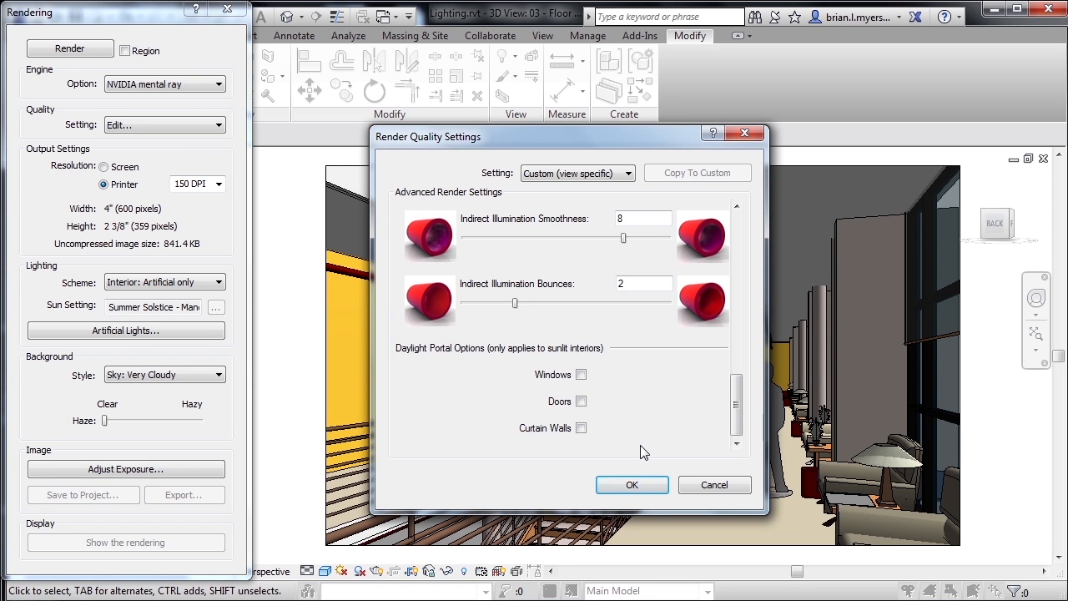
mouse_move(814, 385)
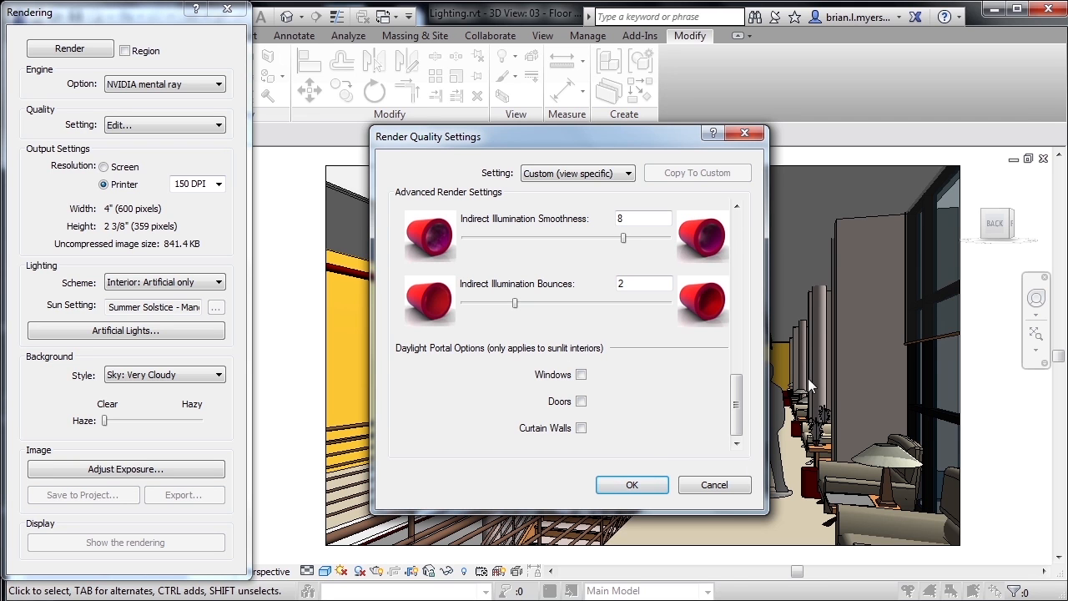
mouse_move(941, 435)
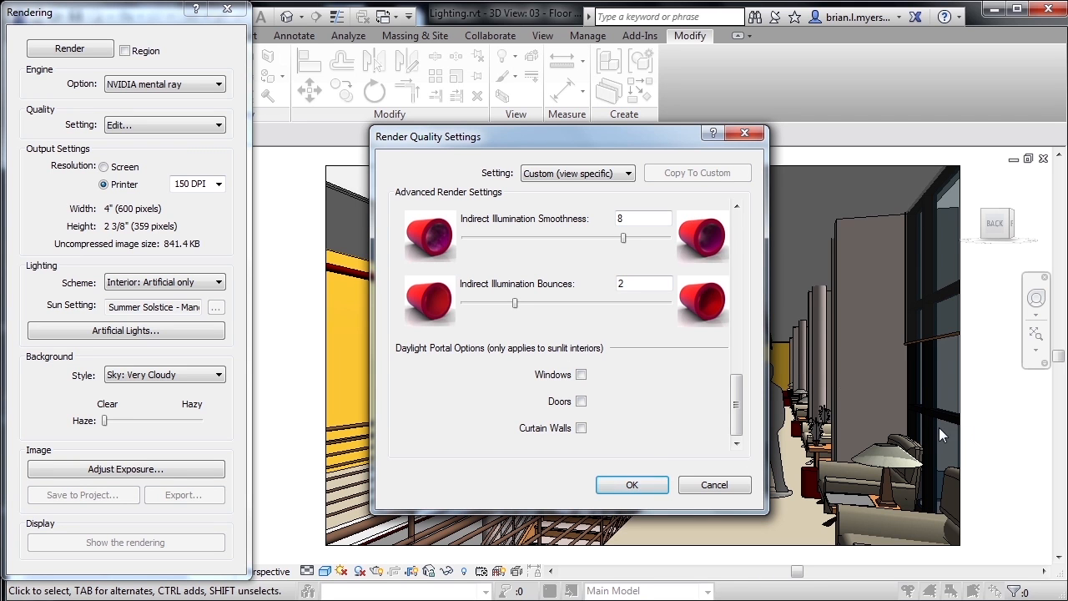
mouse_move(821, 487)
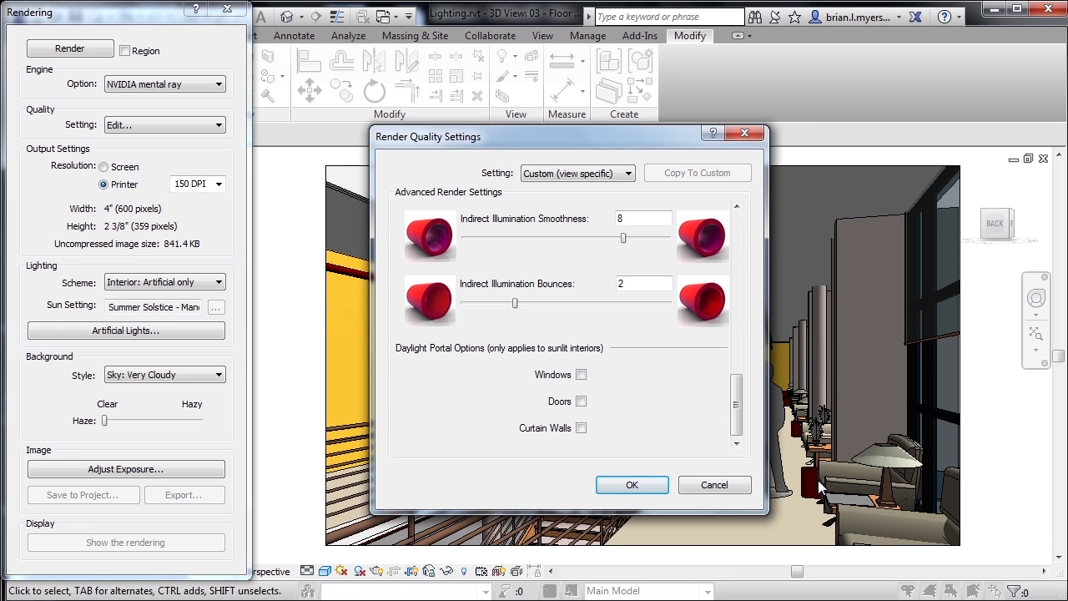
mouse_move(618, 442)
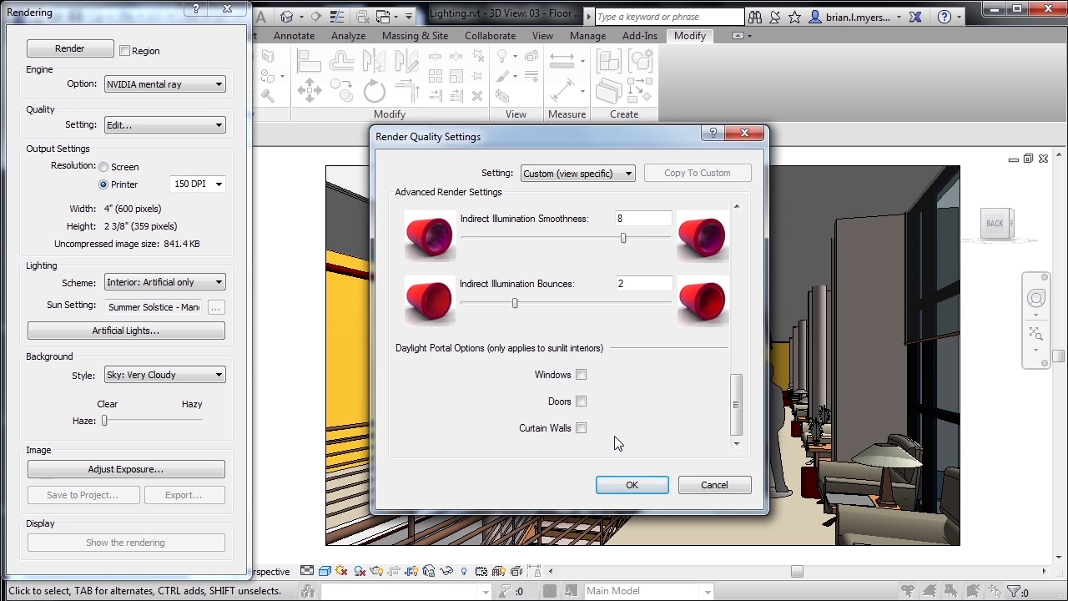
mouse_move(714, 485)
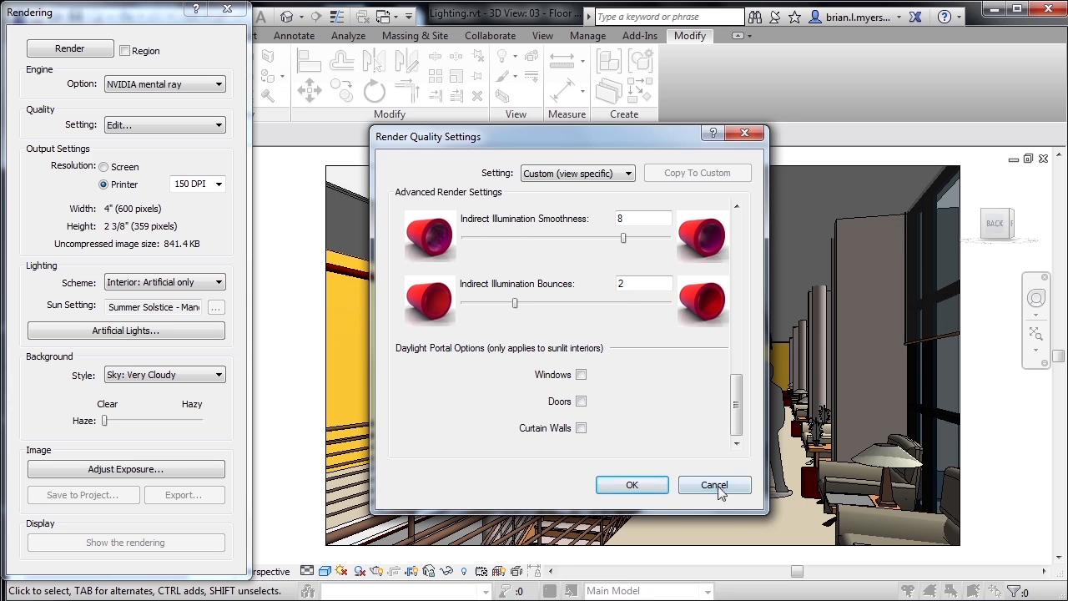
click(715, 485)
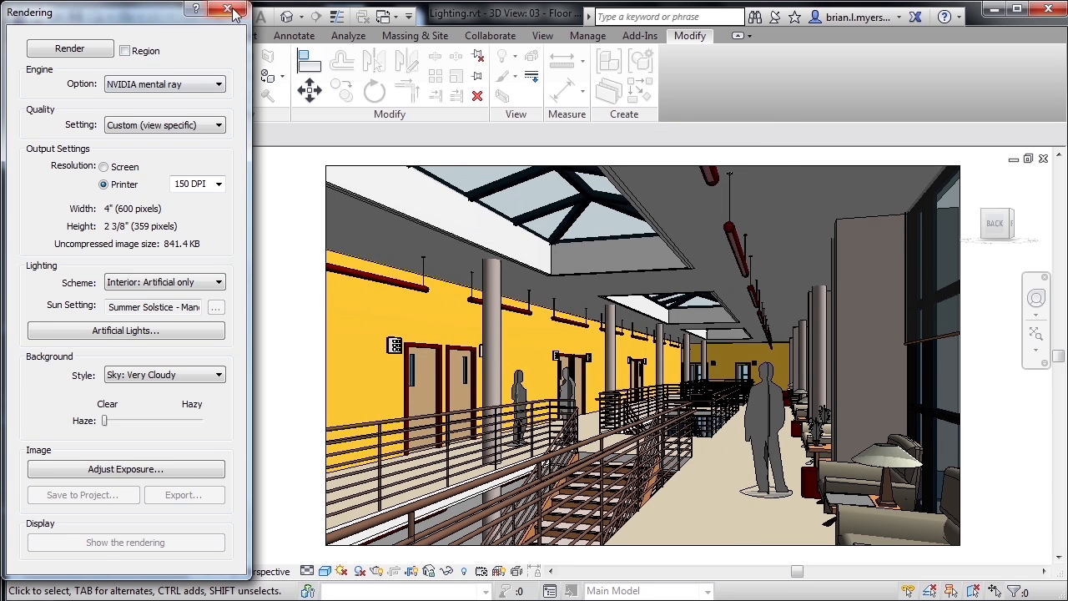
click(247, 10)
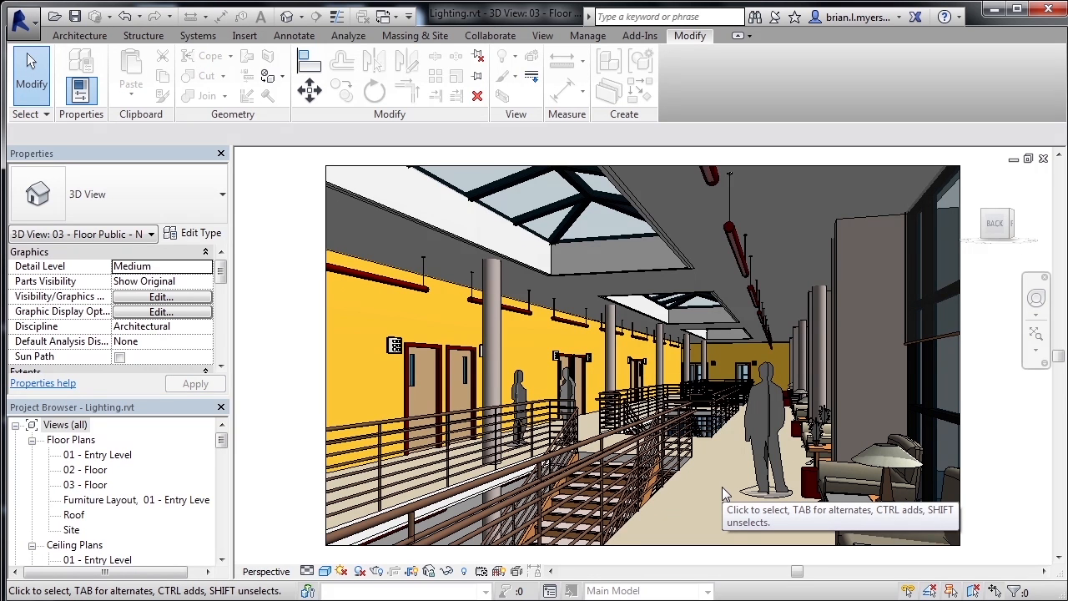
Step: Select the pendant light fixture and edit its linear one-lamp family
click(732, 237)
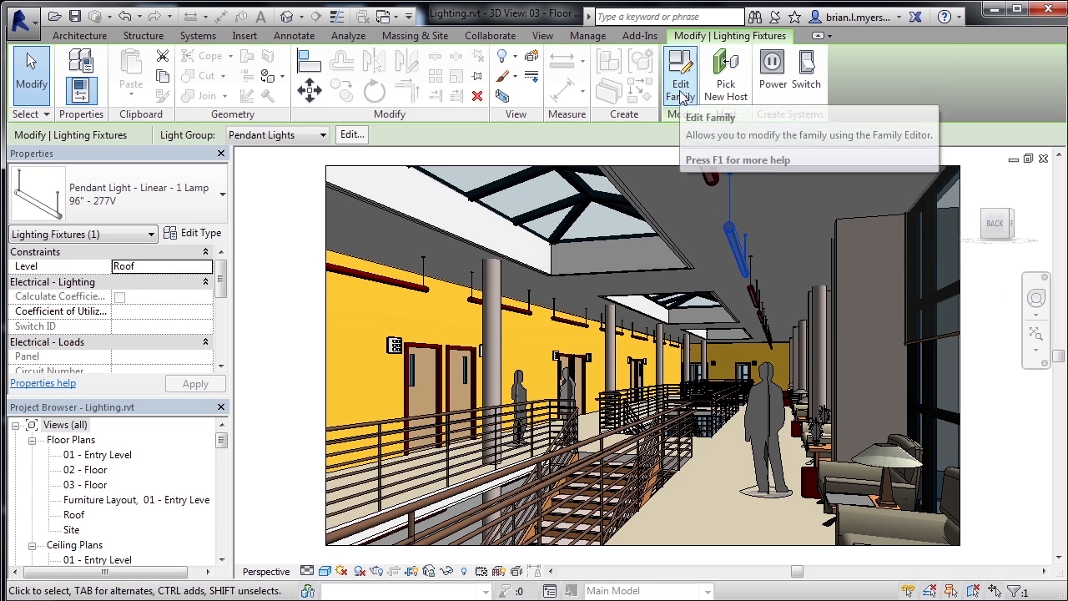
click(680, 75)
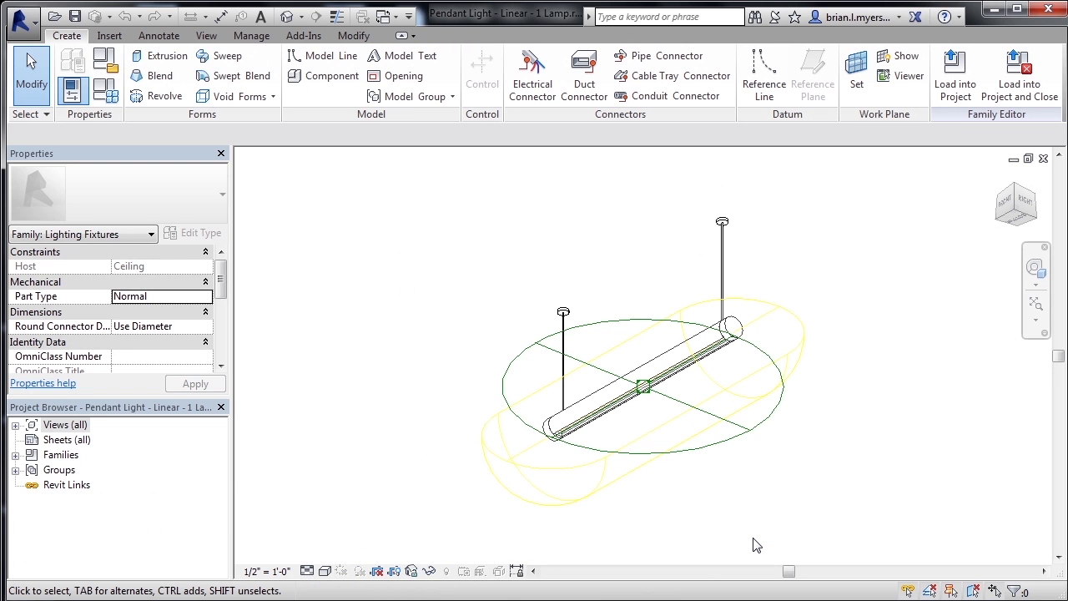
mouse_move(747, 519)
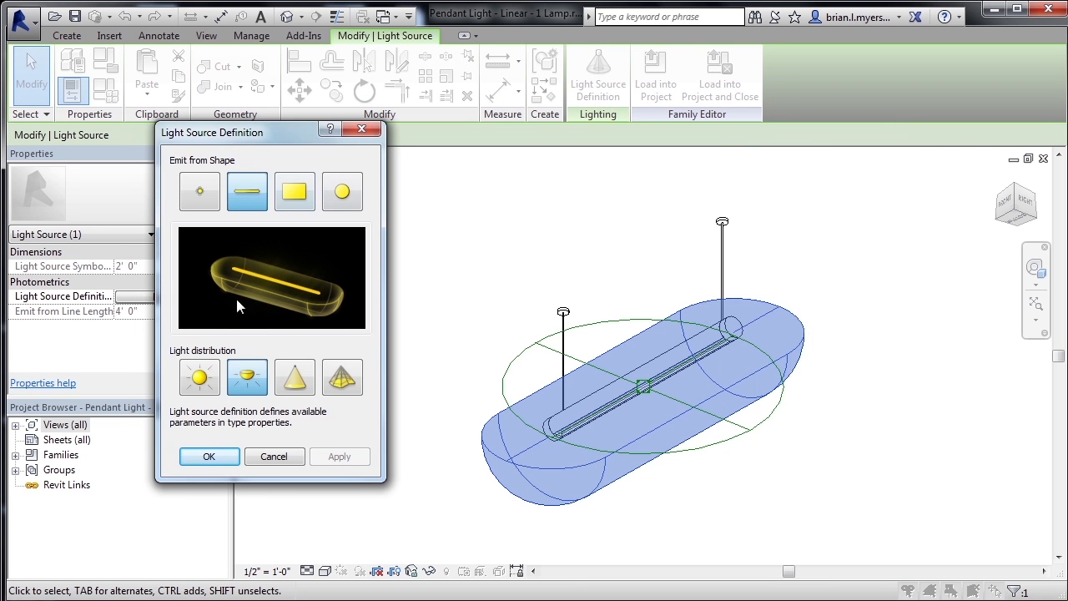
mouse_move(247, 377)
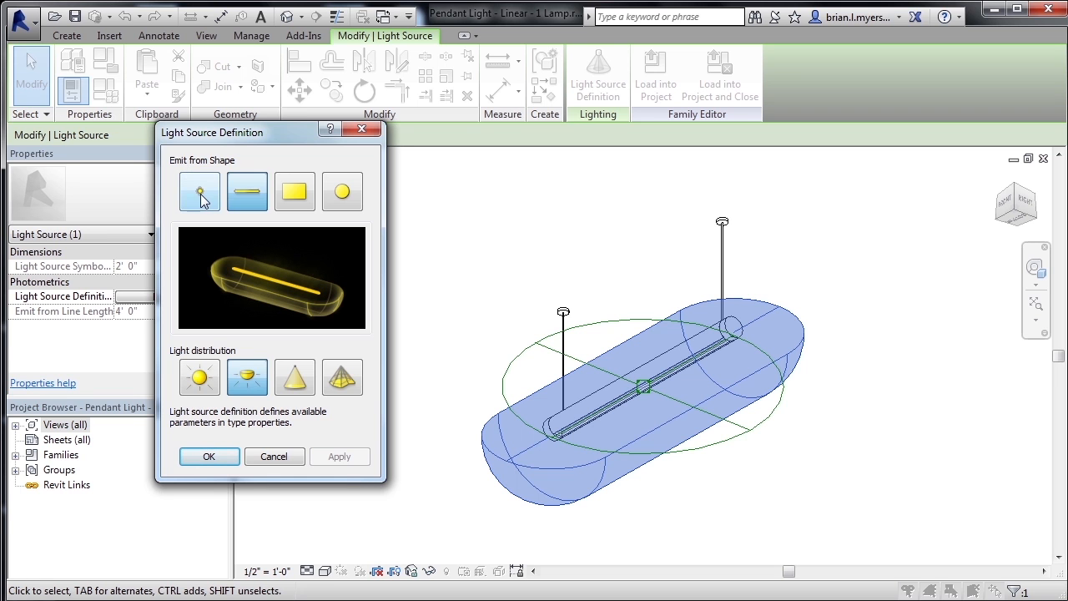
Step: Keep Emit from Line and try hemispherical, spot and finally Photometric Web distribution
click(247, 190)
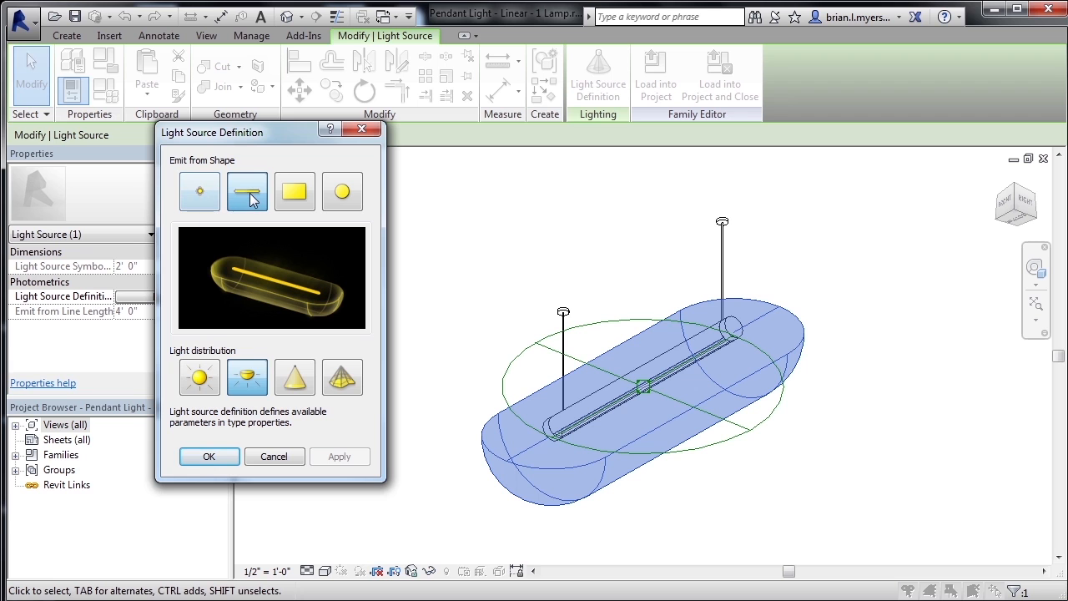
mouse_move(248, 190)
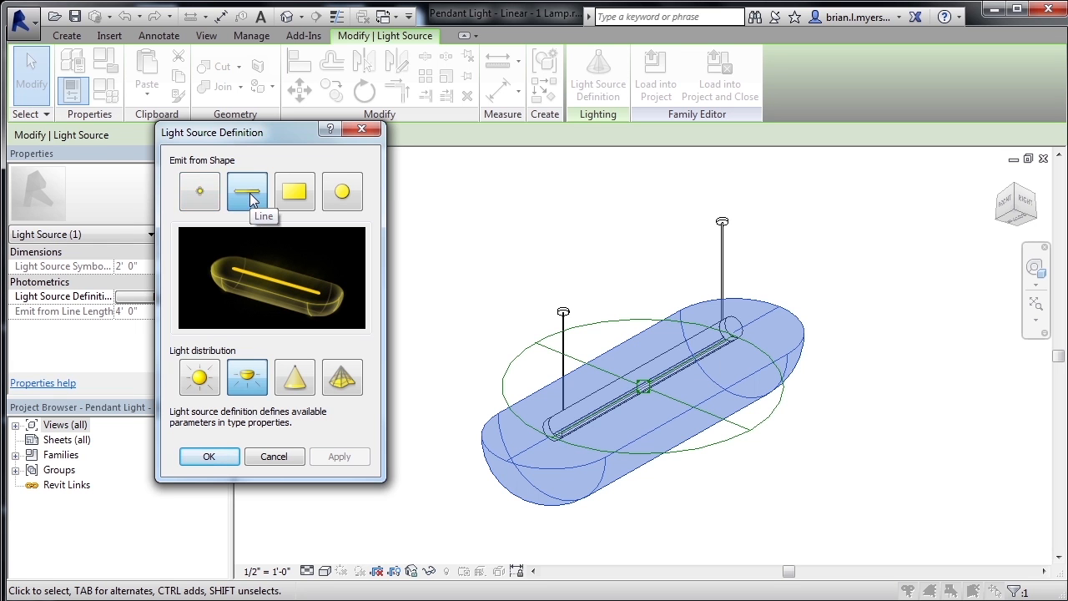
mouse_move(294, 191)
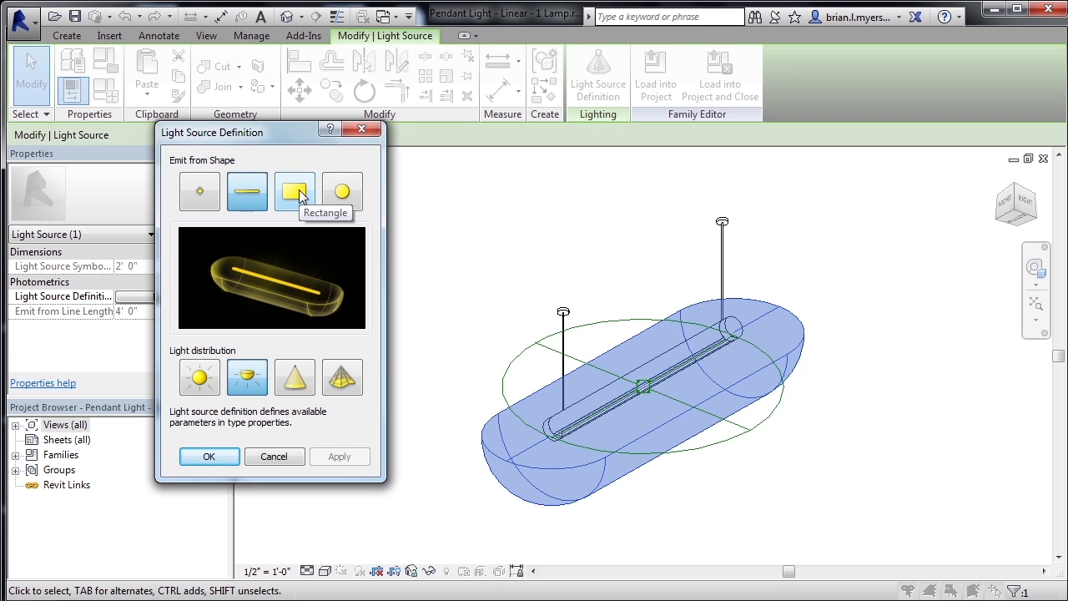
mouse_move(341, 192)
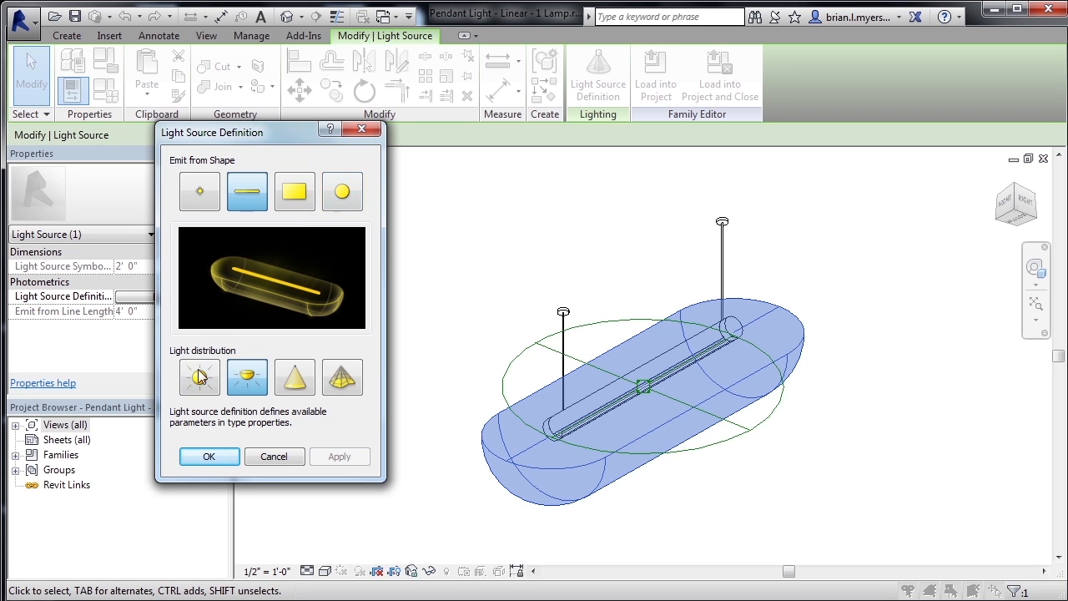
mouse_move(200, 378)
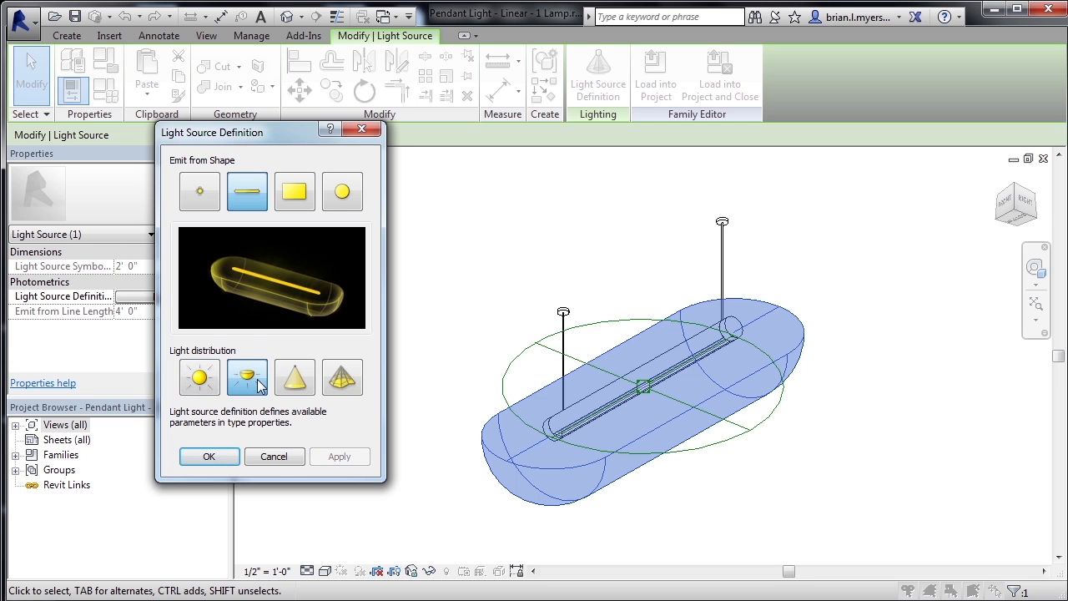
click(294, 377)
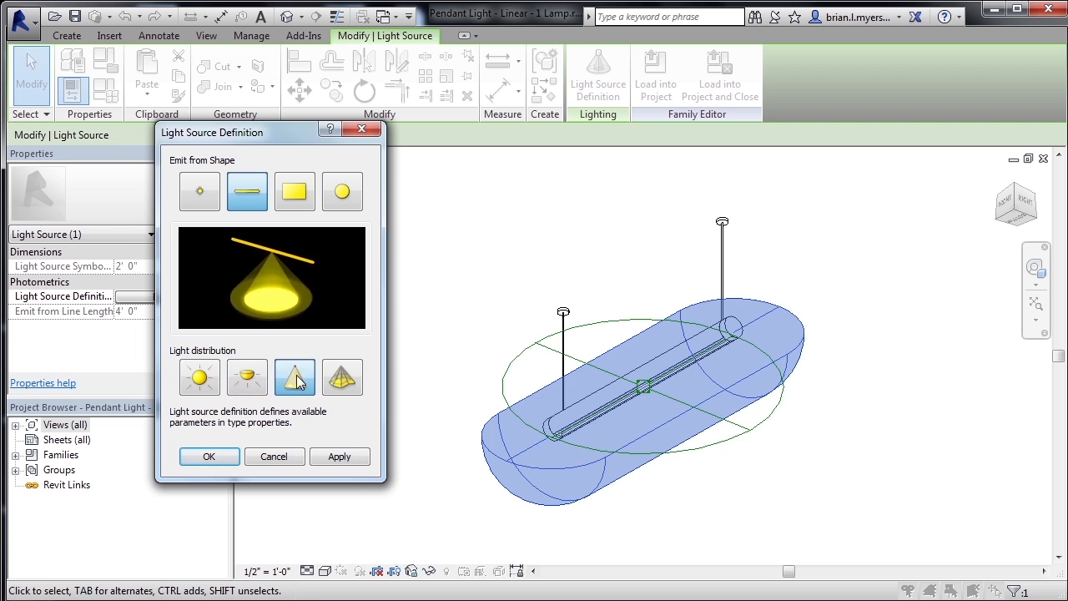
click(293, 377)
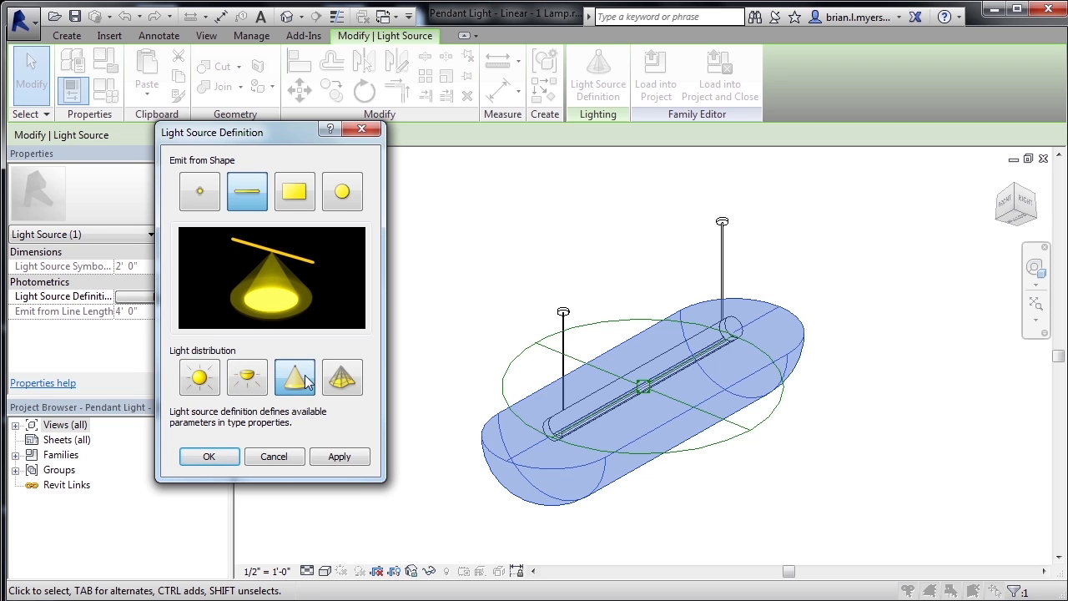
mouse_move(342, 377)
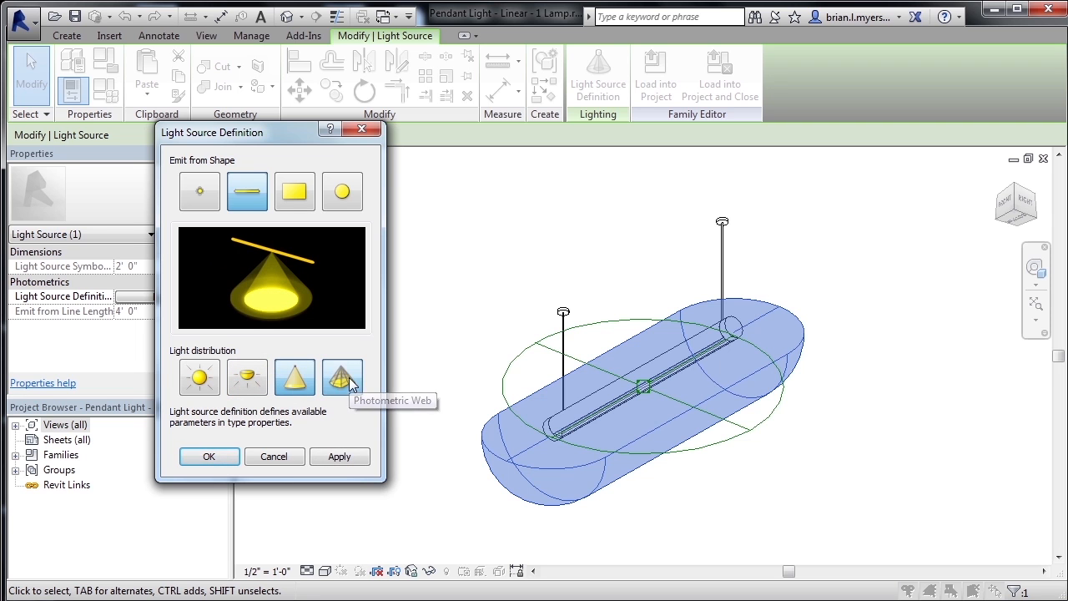
click(343, 377)
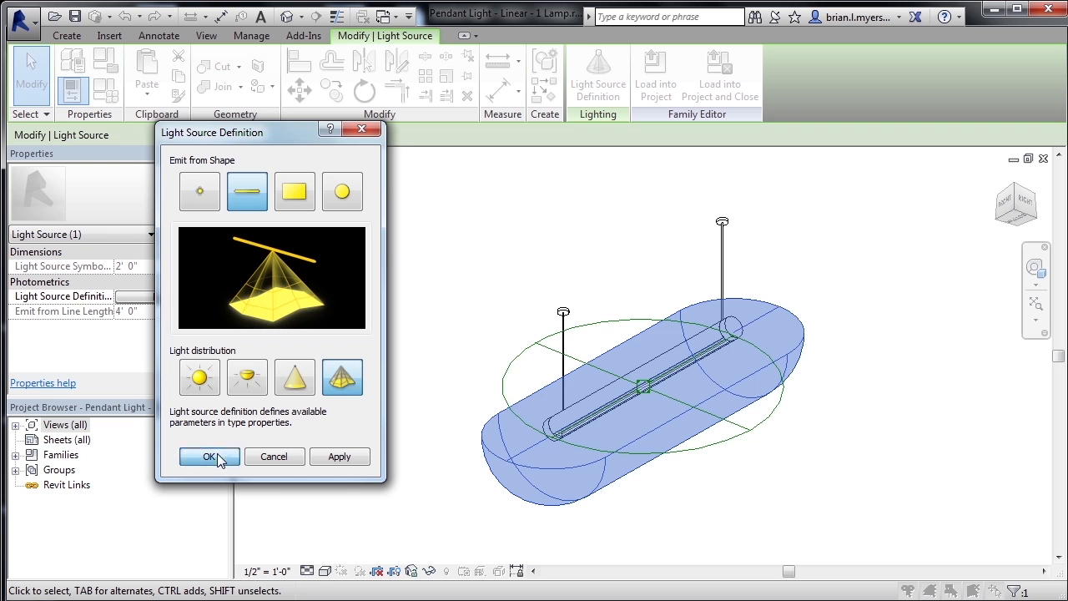
Step: Apply the photometric web definition, then change the line source to Hemispherical instead
click(208, 457)
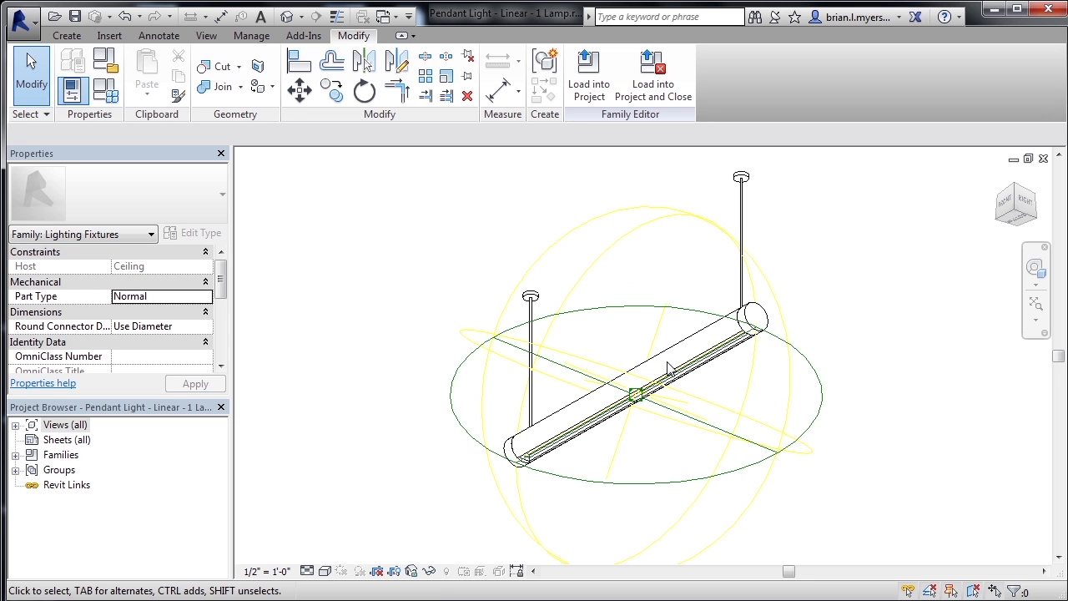
click(634, 401)
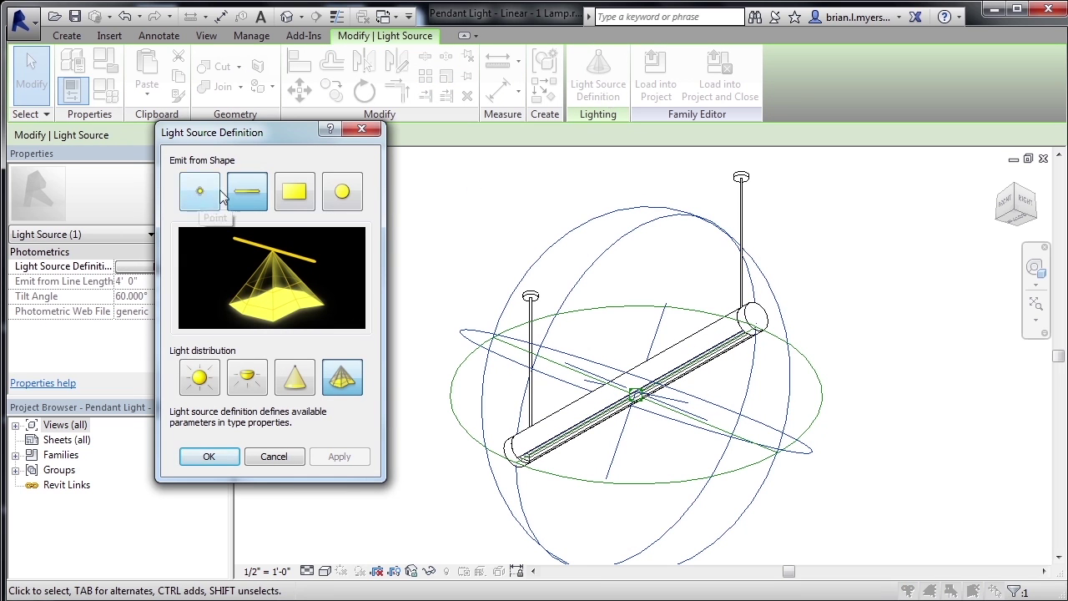
mouse_move(247, 192)
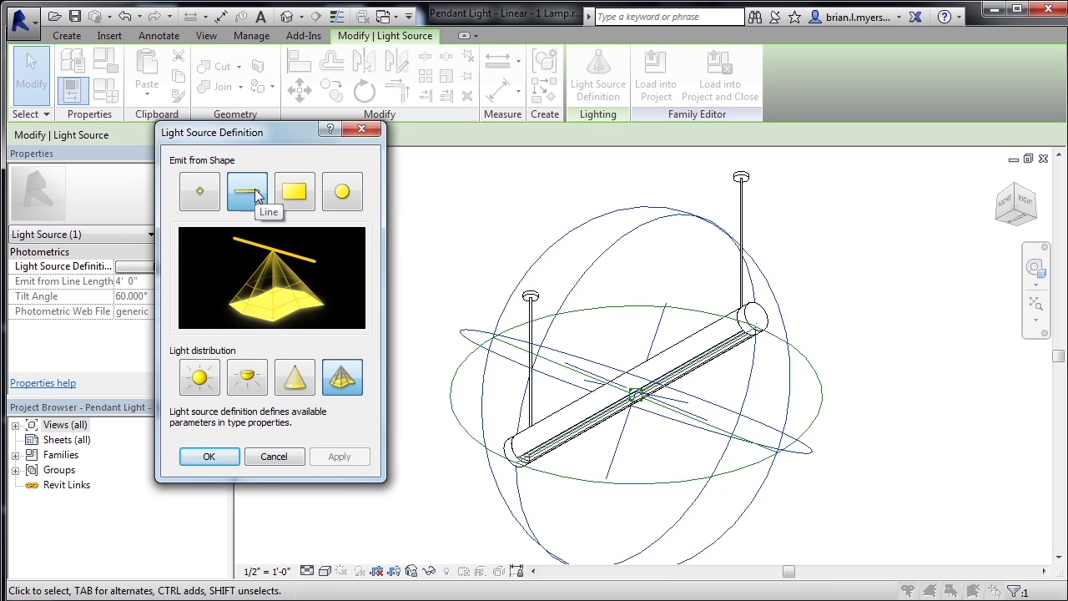
mouse_move(257, 351)
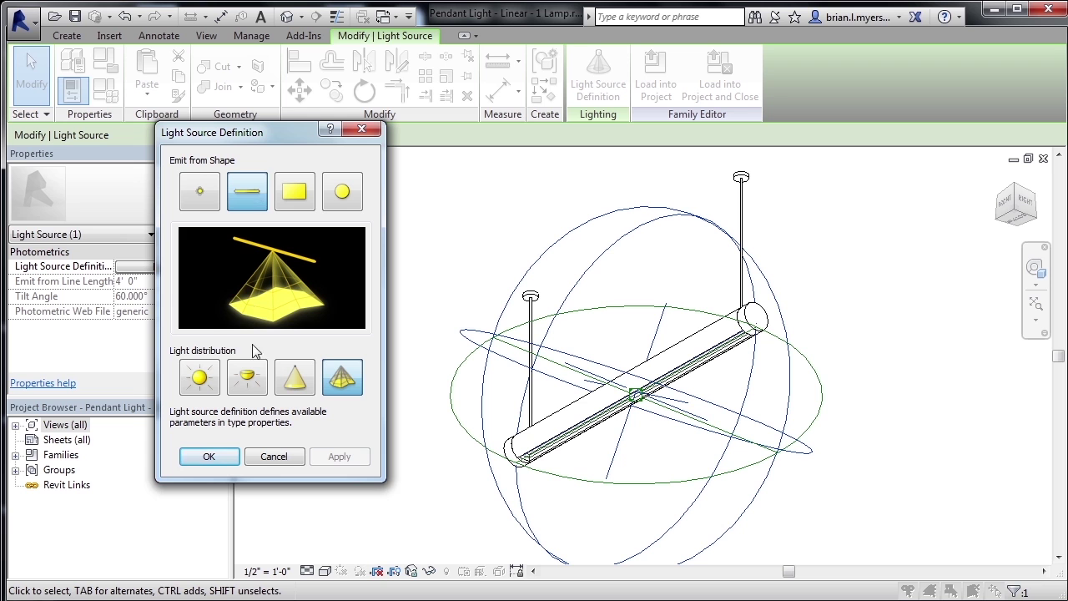
mouse_move(247, 377)
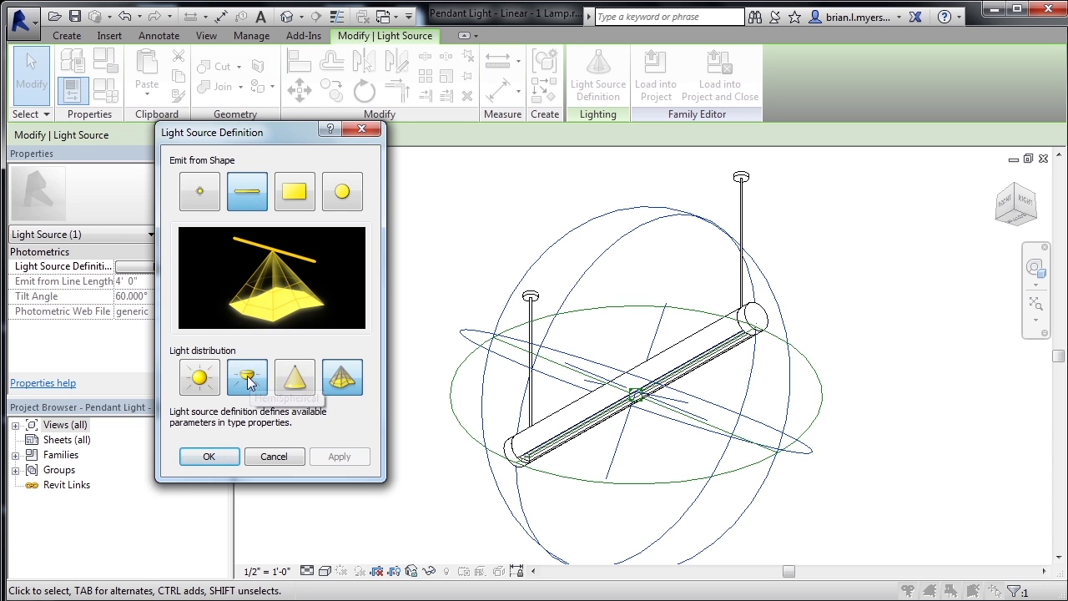
click(209, 457)
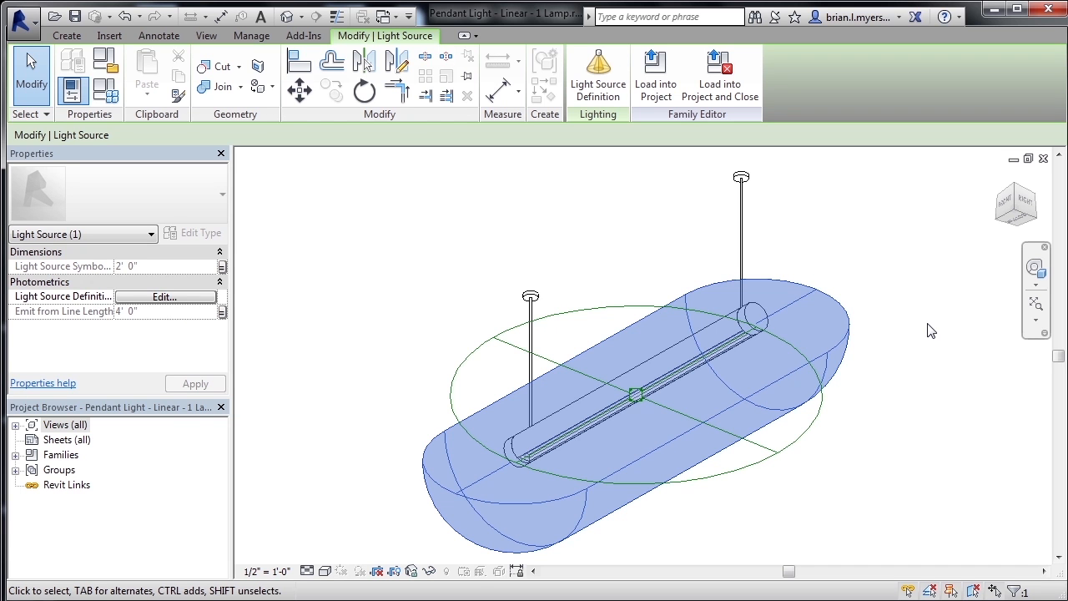
mouse_move(1022, 204)
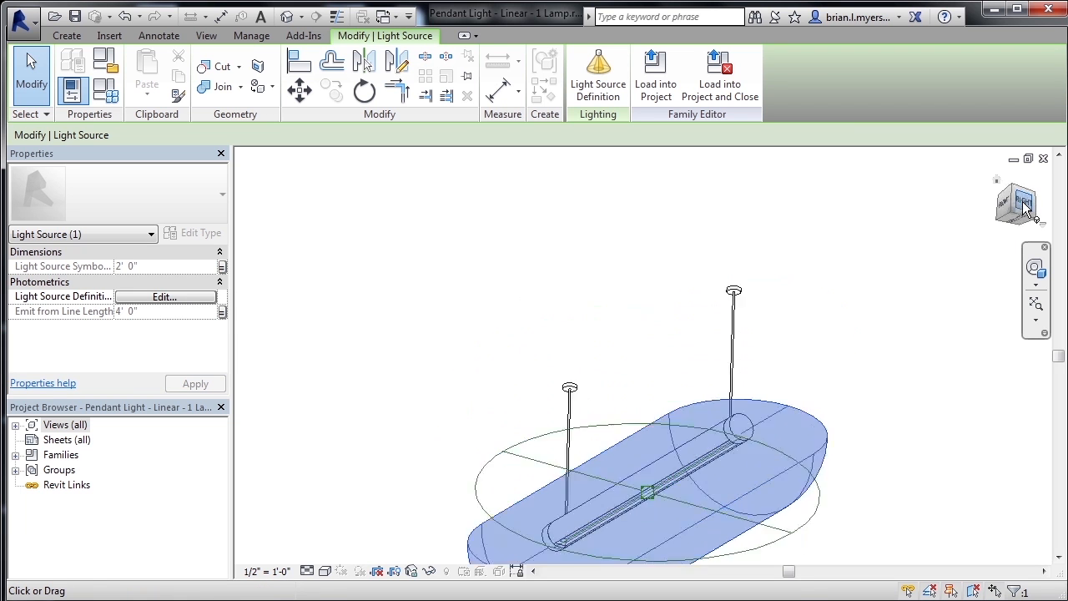
Step: Switch to the Right ViewCube face to confirm the downward half-dome light spread
click(1020, 204)
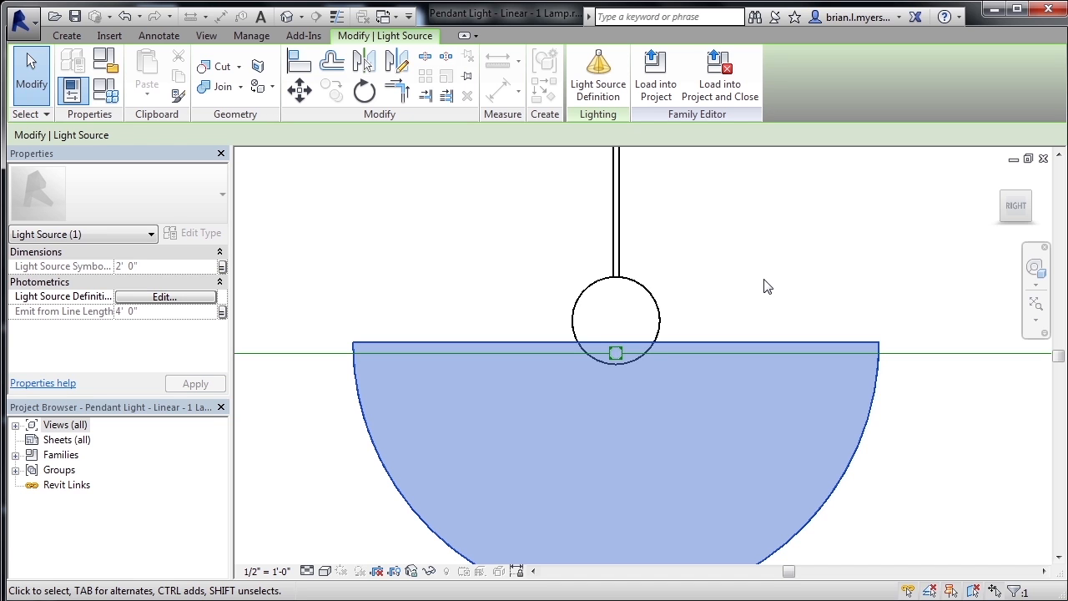
mouse_move(142, 130)
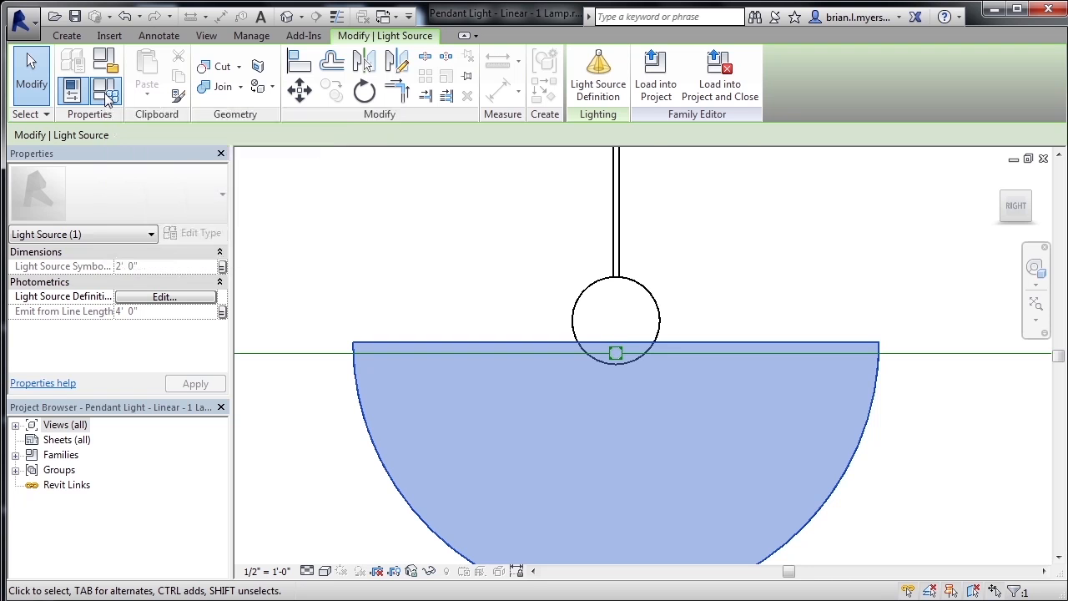
Step: In Family Types, set Initial Intensity to Luminous Intensity 1002.68 cd instead of wattage
click(164, 298)
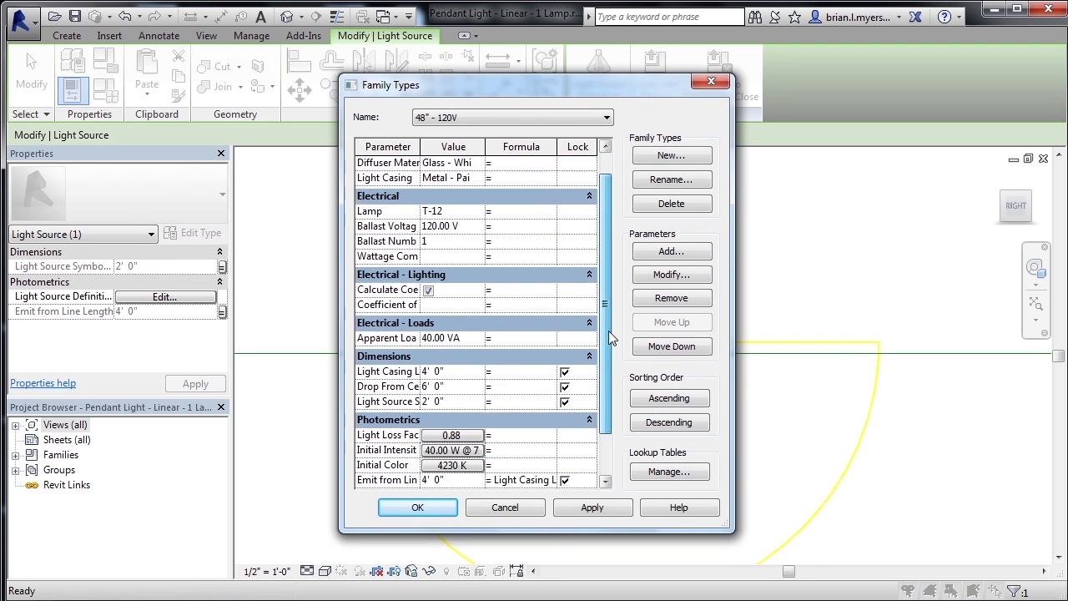
scroll(down, 3)
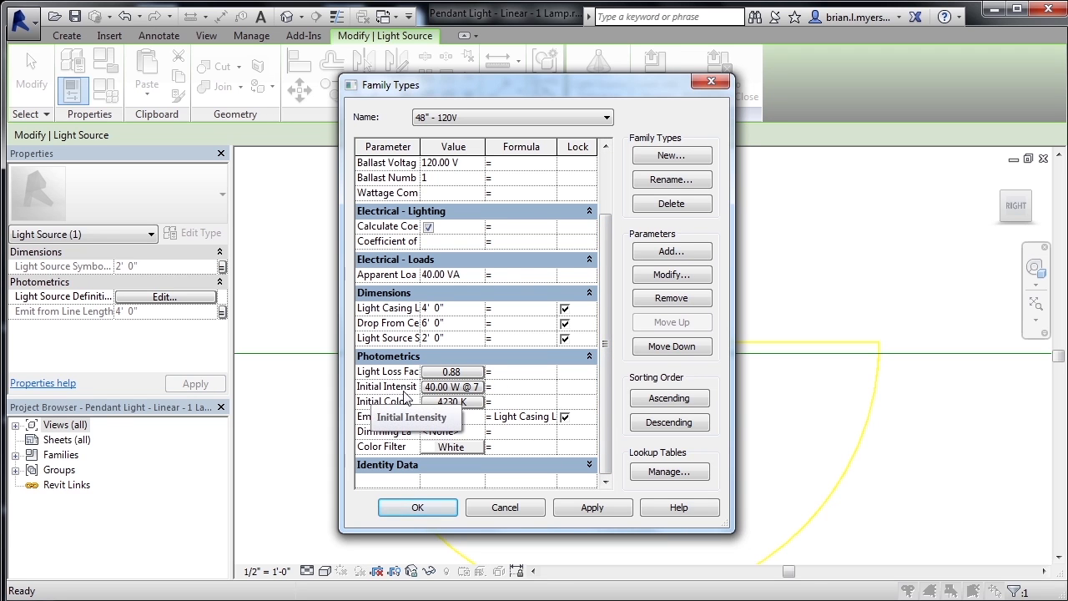
click(478, 387)
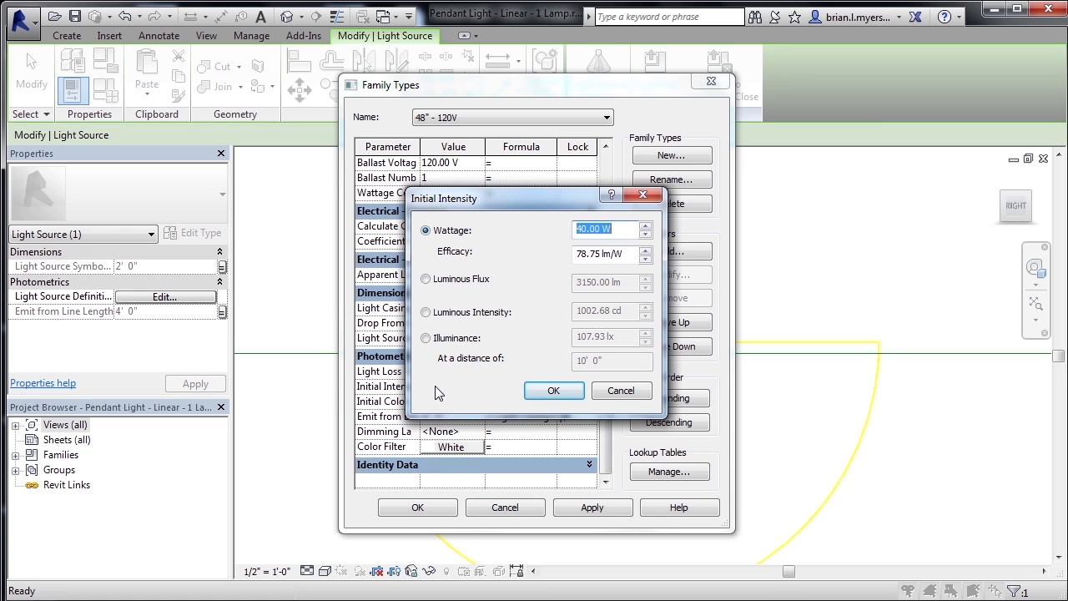
mouse_move(469, 364)
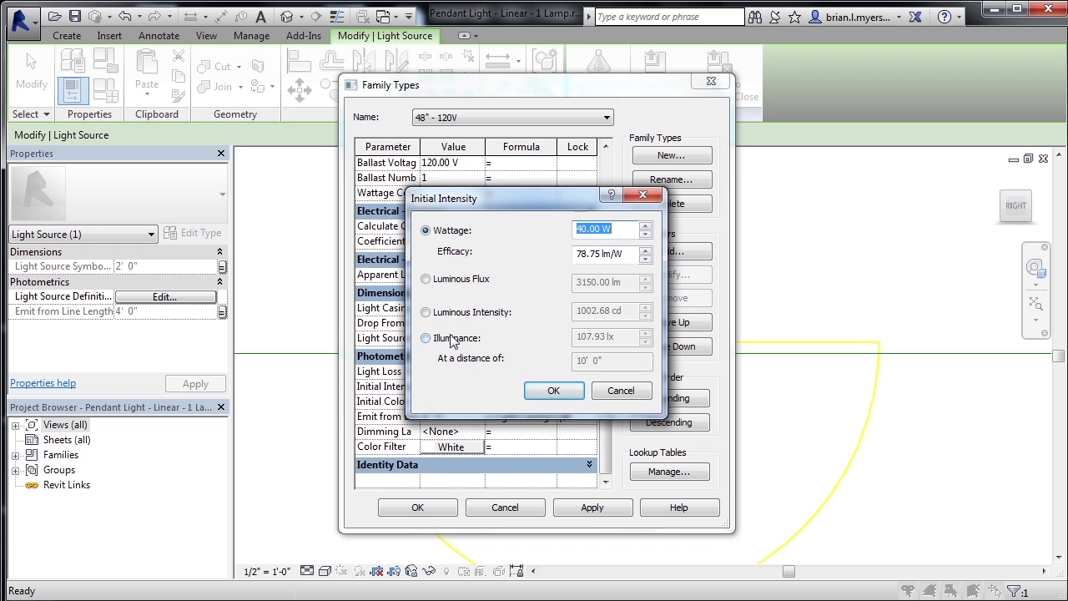
click(426, 312)
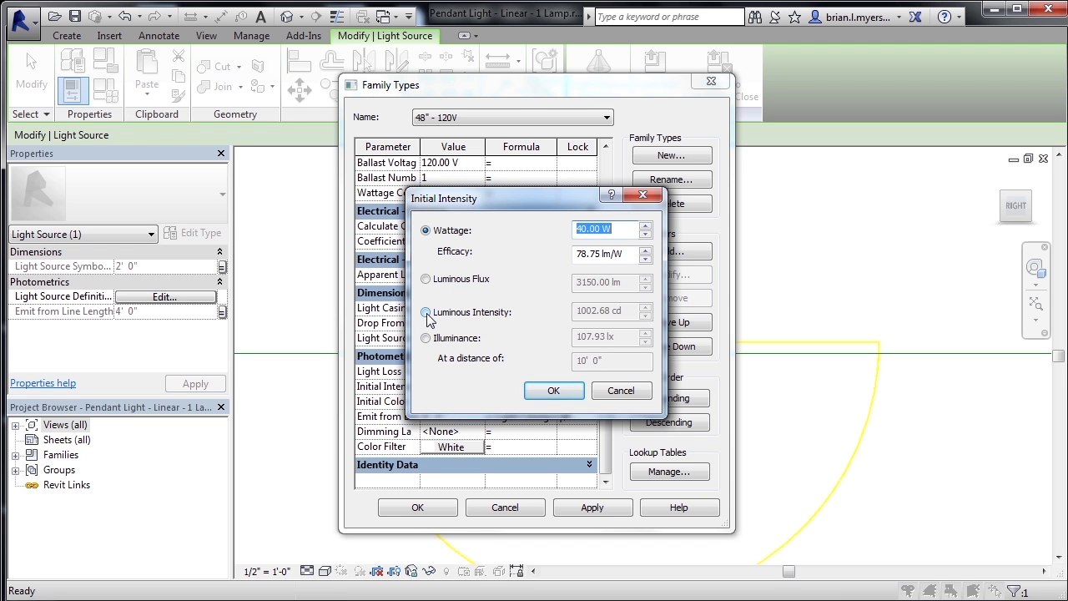
click(426, 312)
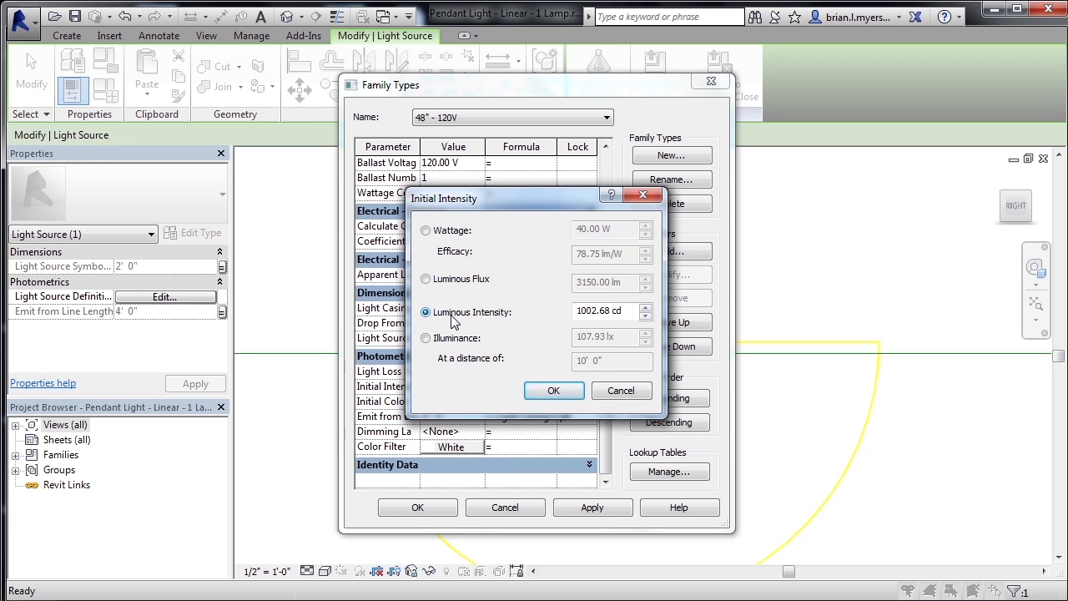